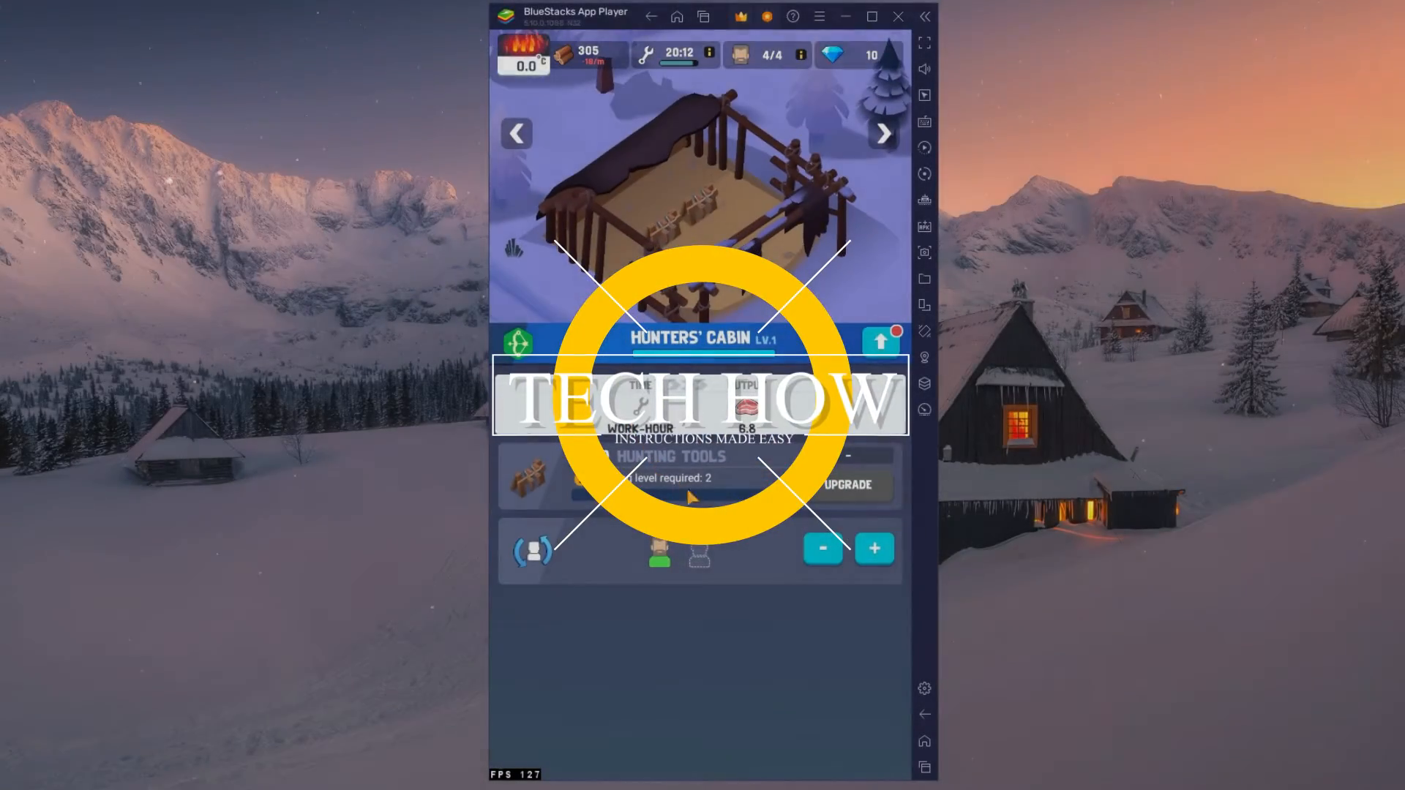
# Step: Review the Hunters' Cabin upgrade and Sawmill screens, then leave Frozen City for the home screen
pyautogui.click(874, 549)
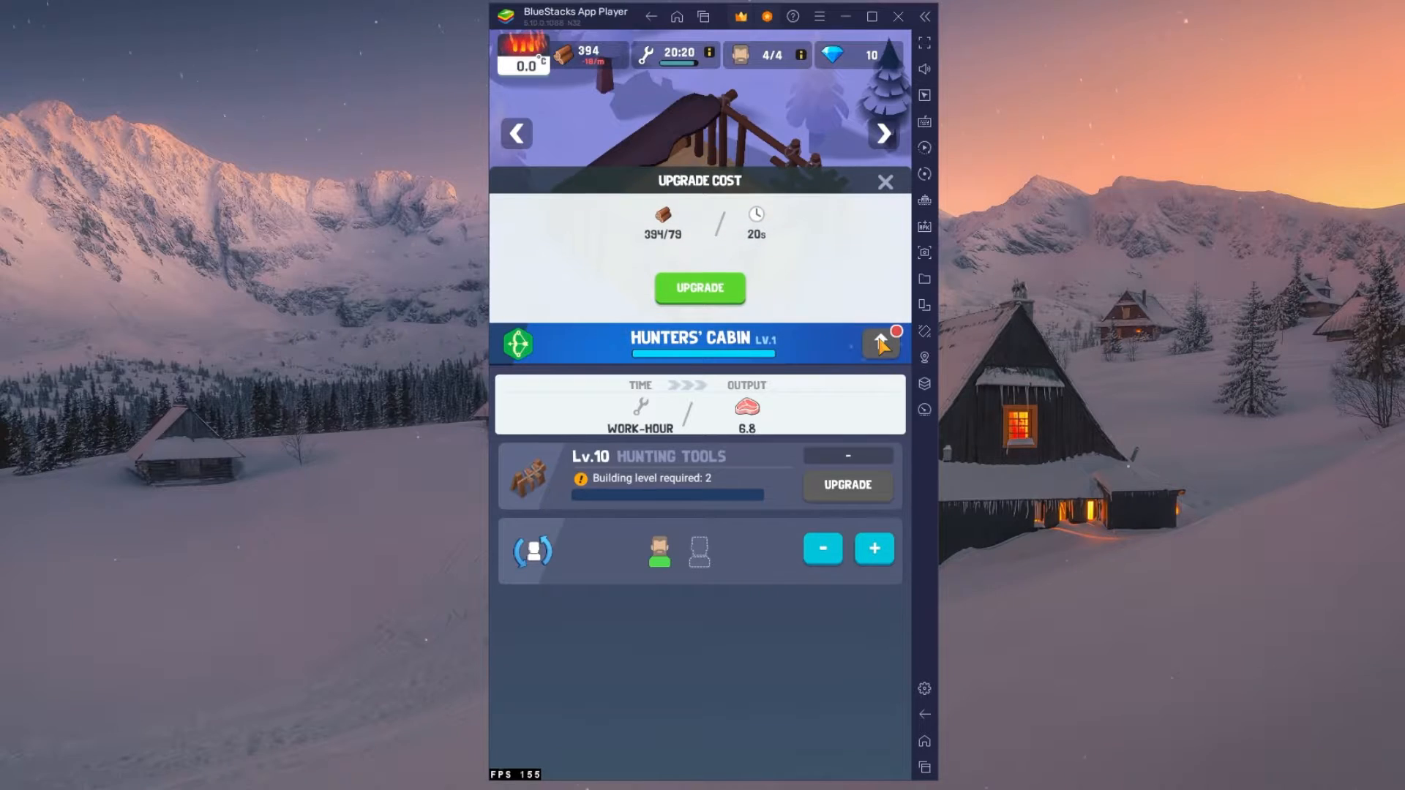
pyautogui.click(886, 182)
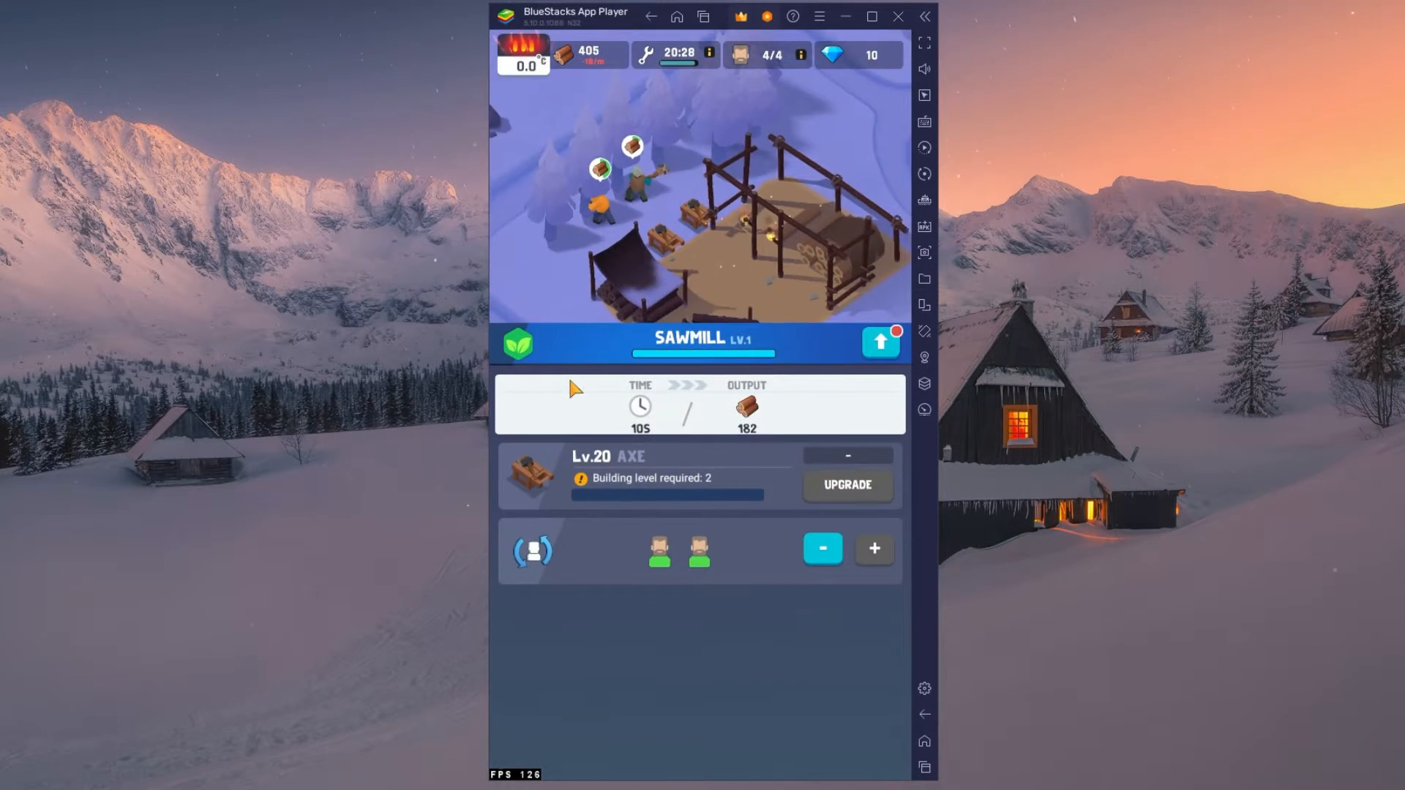
pyautogui.click(880, 344)
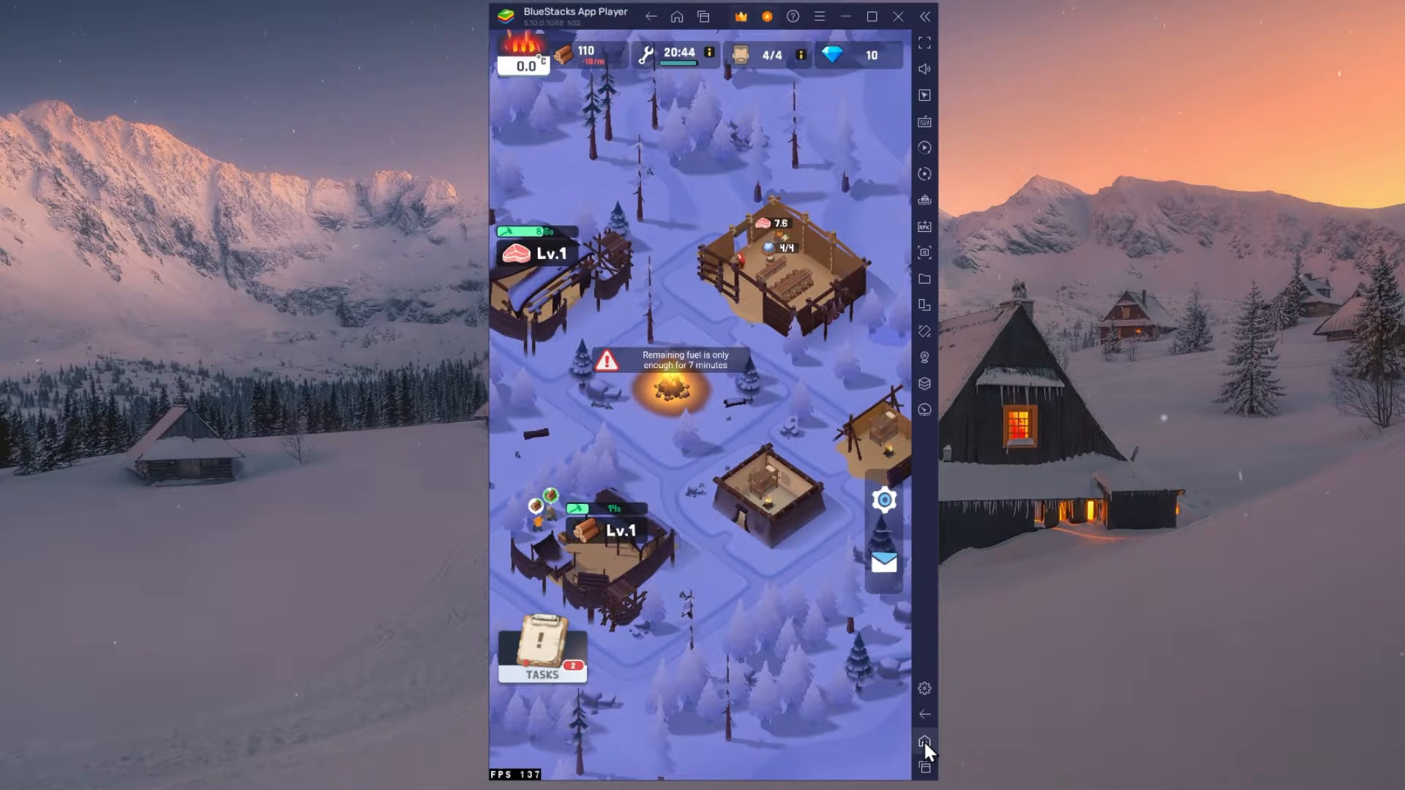
pyautogui.click(923, 739)
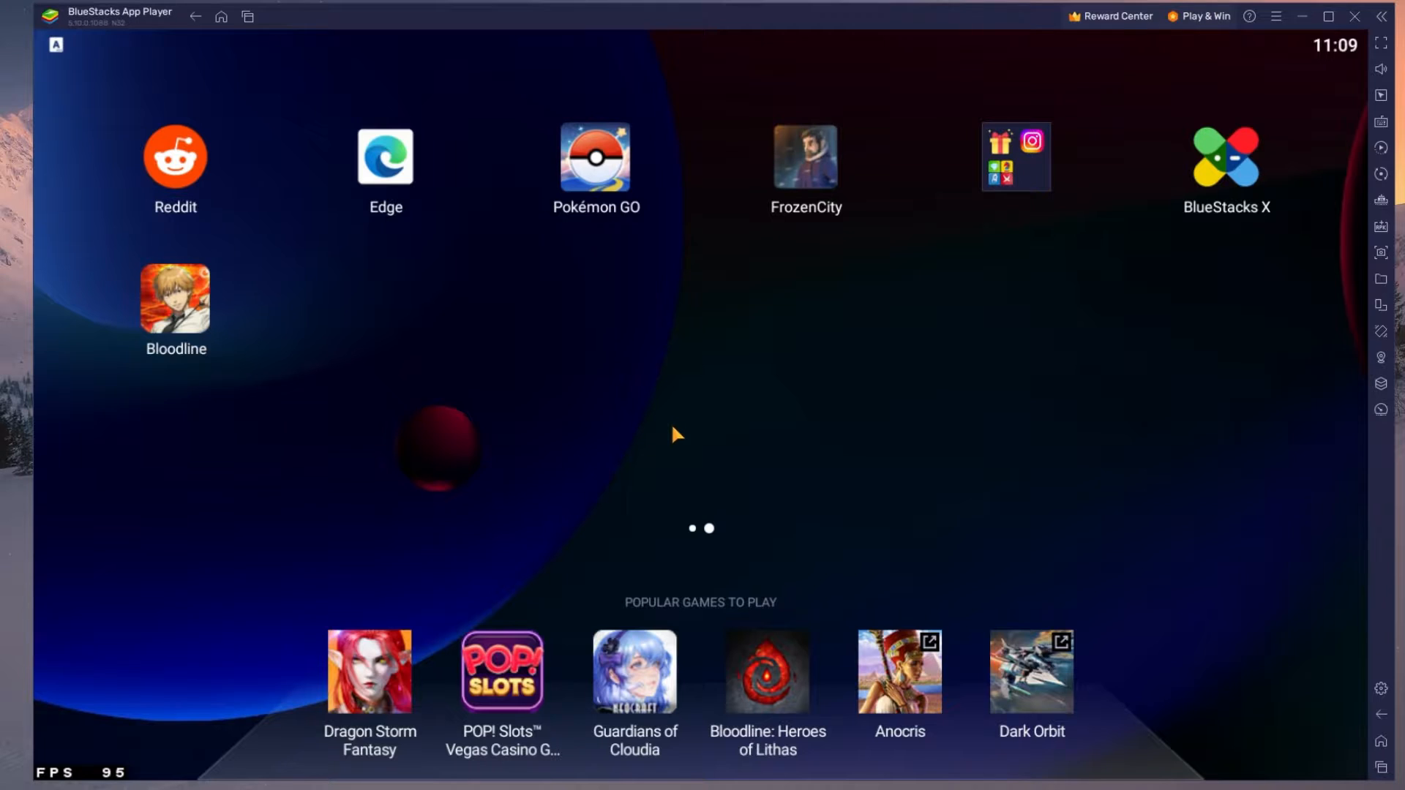
pyautogui.moveTo(858, 207)
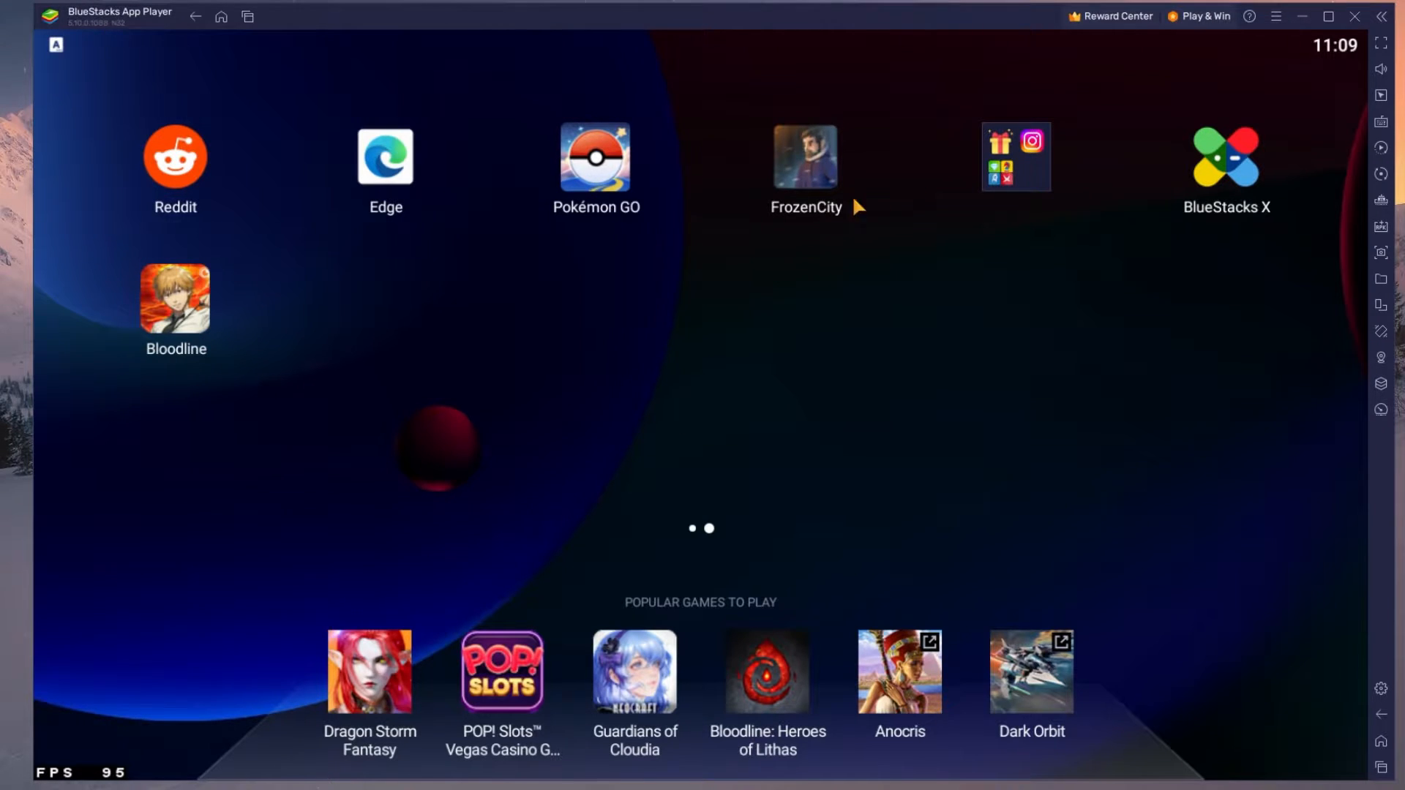
pyautogui.click(806, 157)
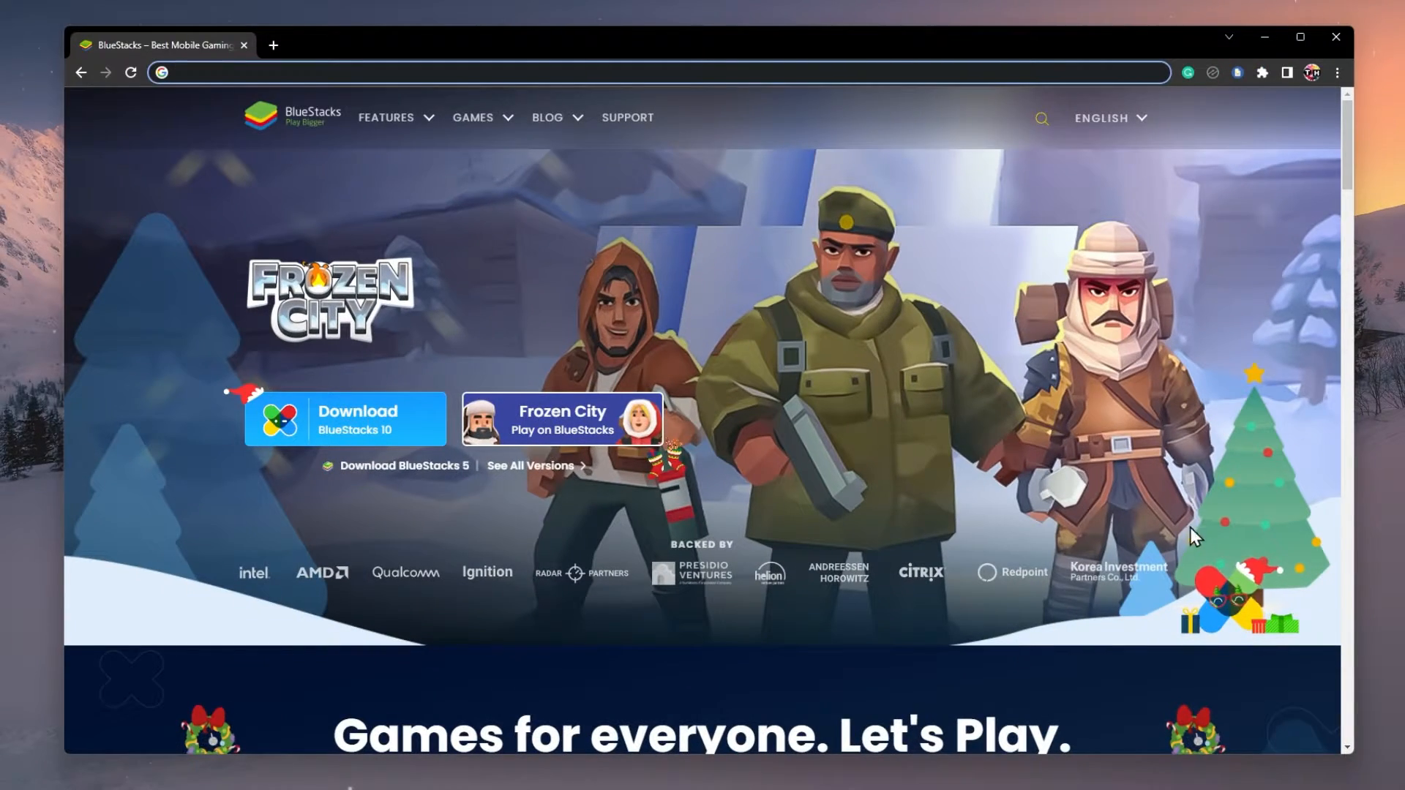
# Step: Download the BlueStacks 10 installer from the Frozen City play link and run it
pyautogui.scroll(-3)
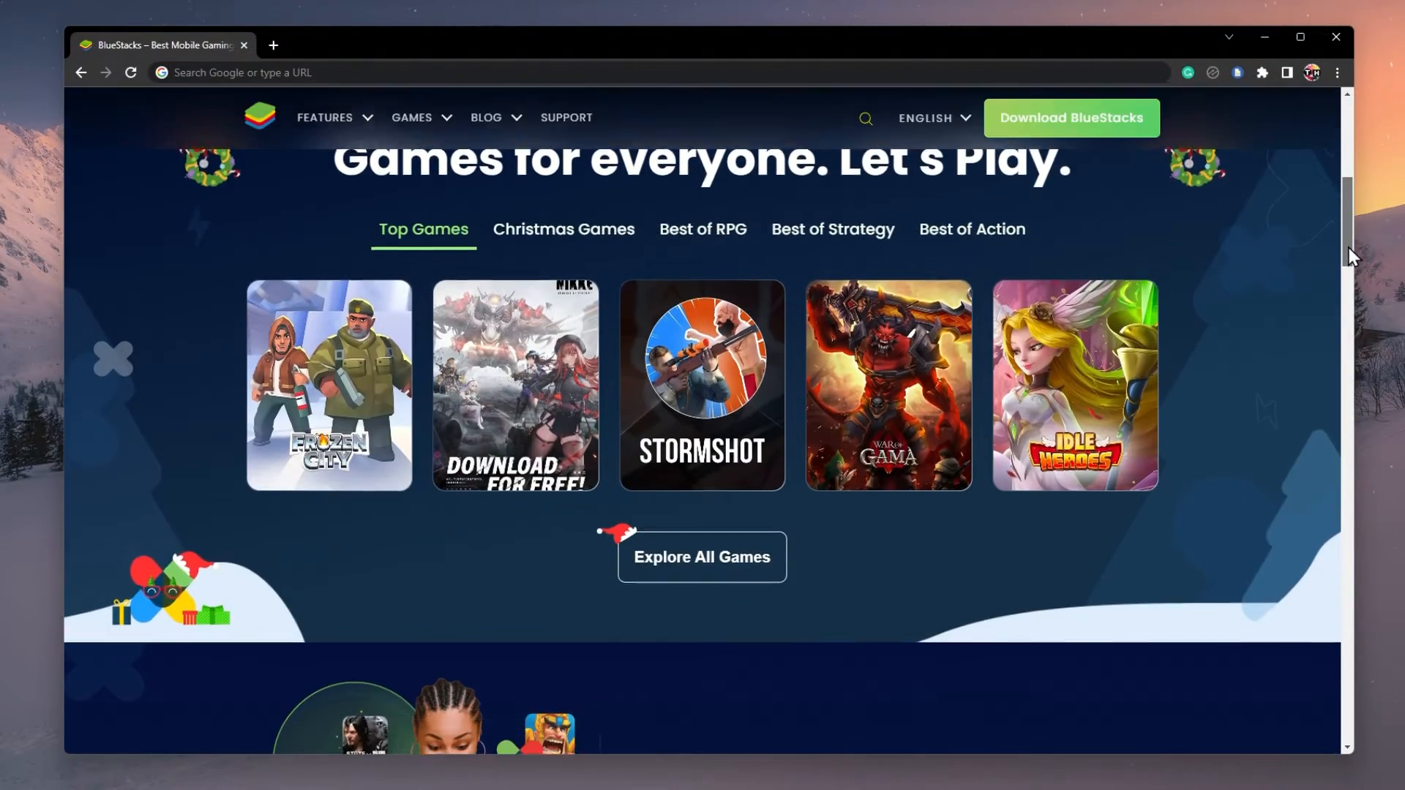
pyautogui.scroll(3)
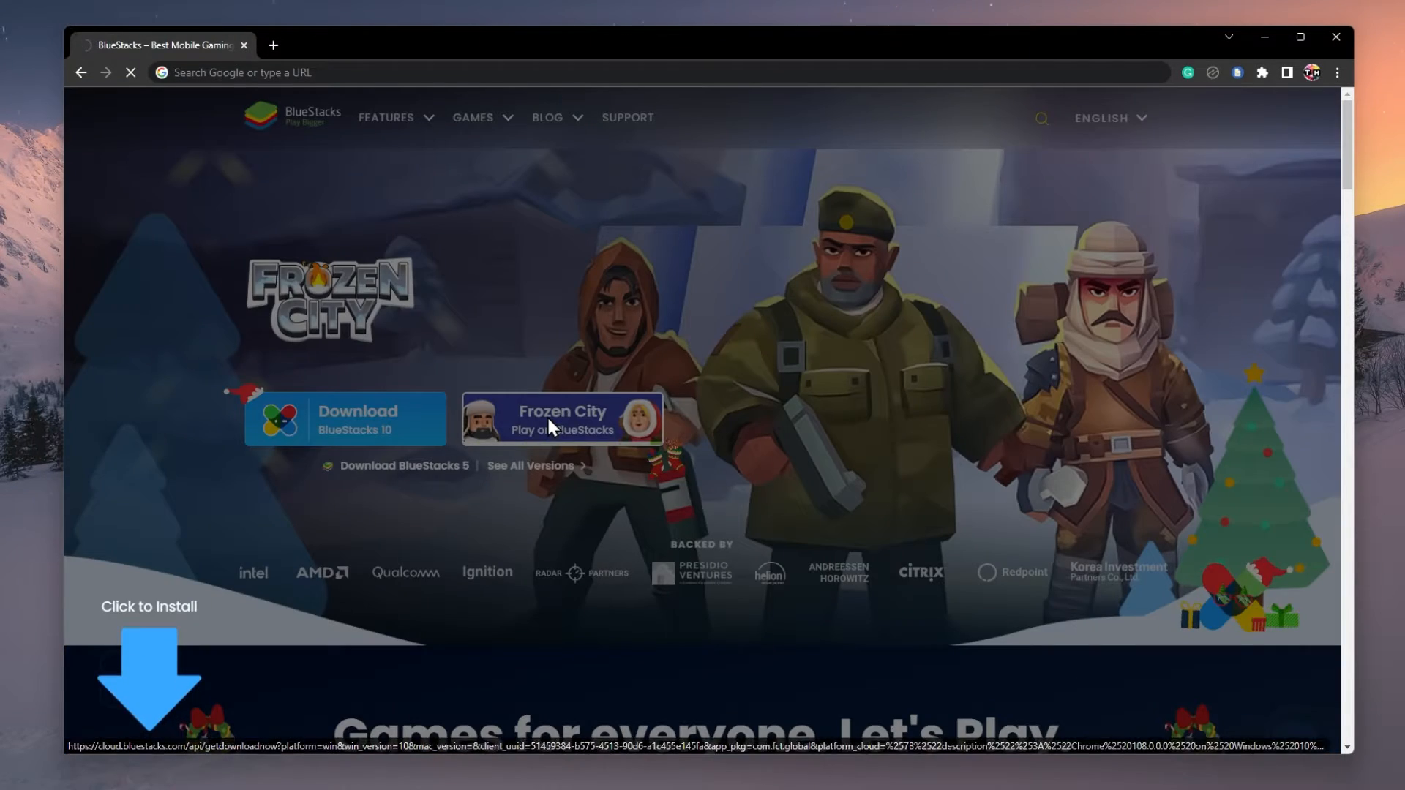
pyautogui.click(562, 418)
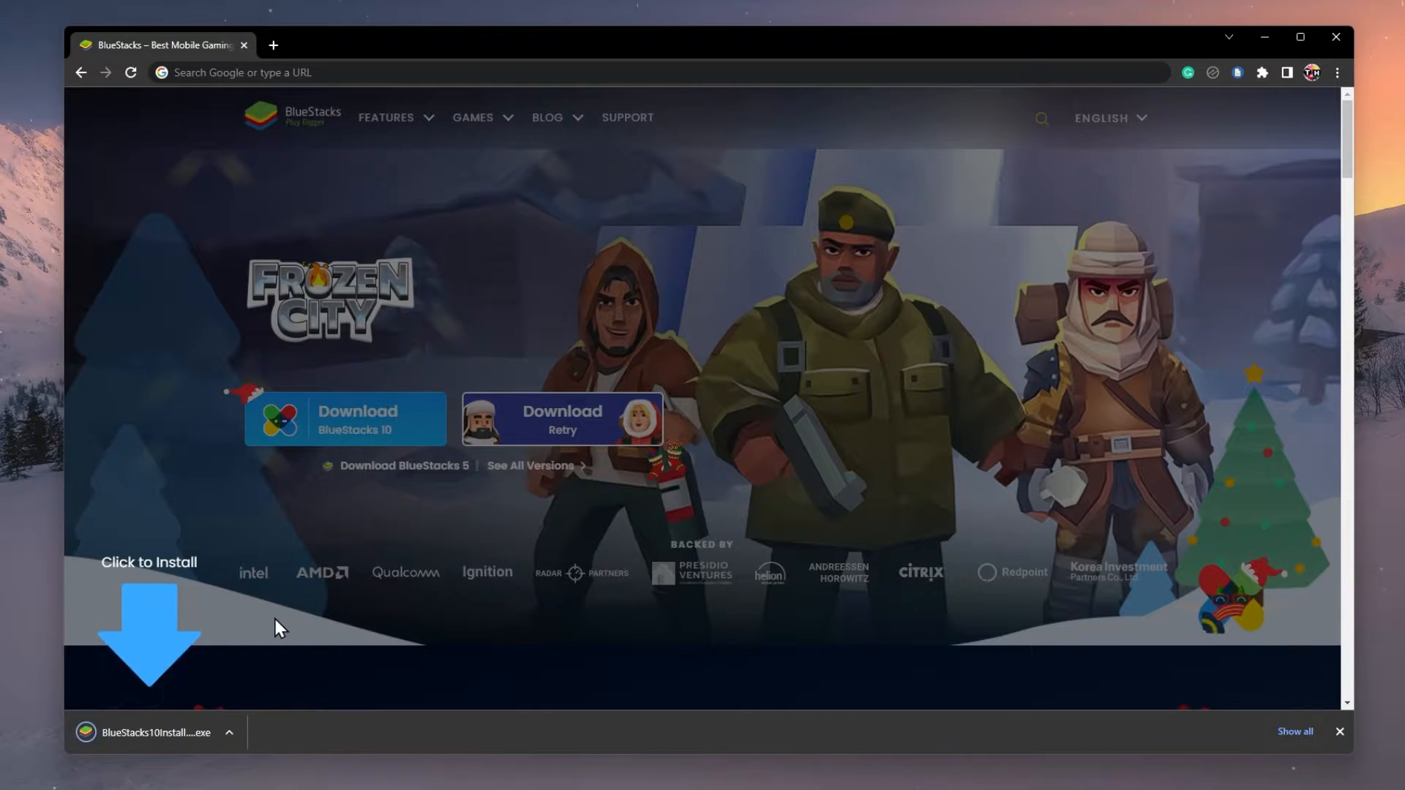
pyautogui.click(229, 732)
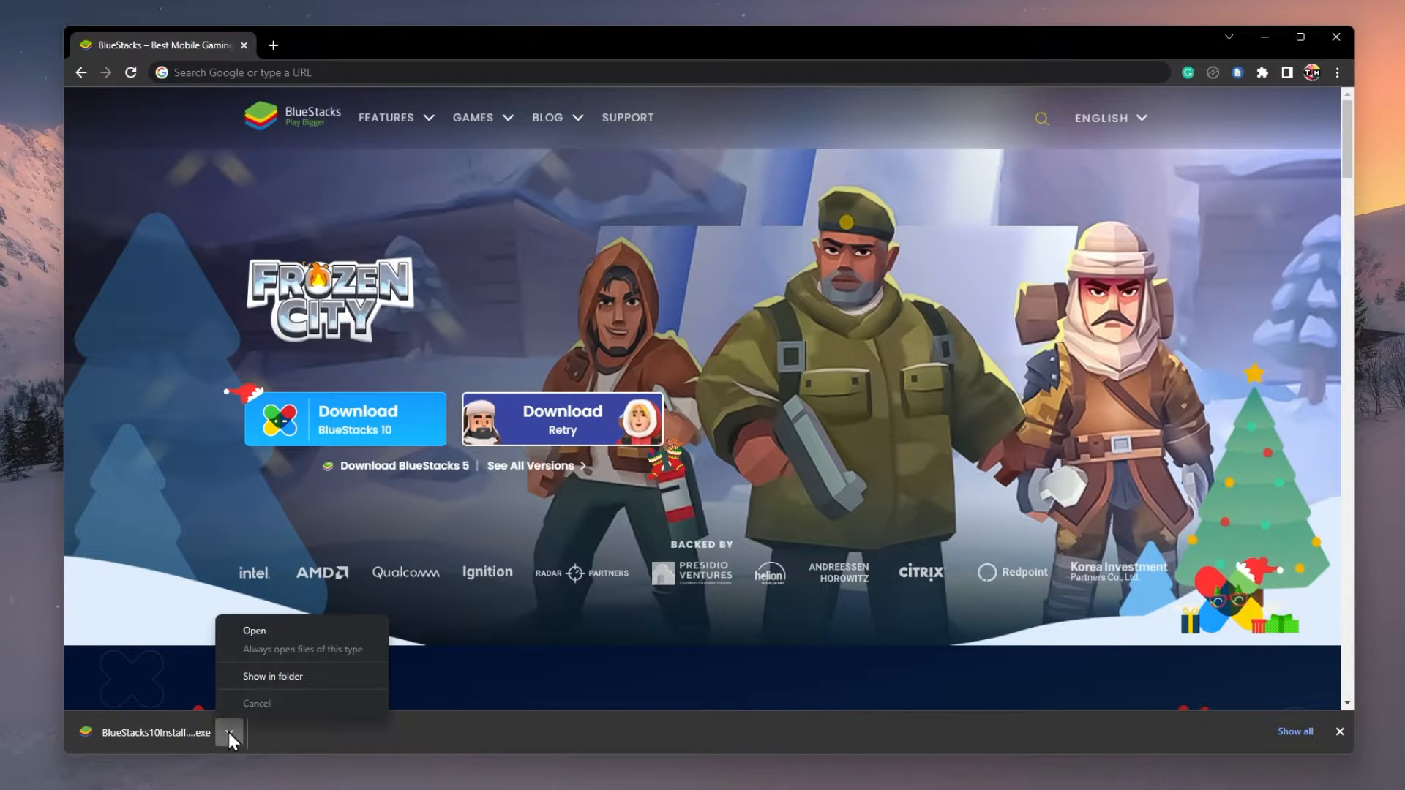
pyautogui.click(278, 634)
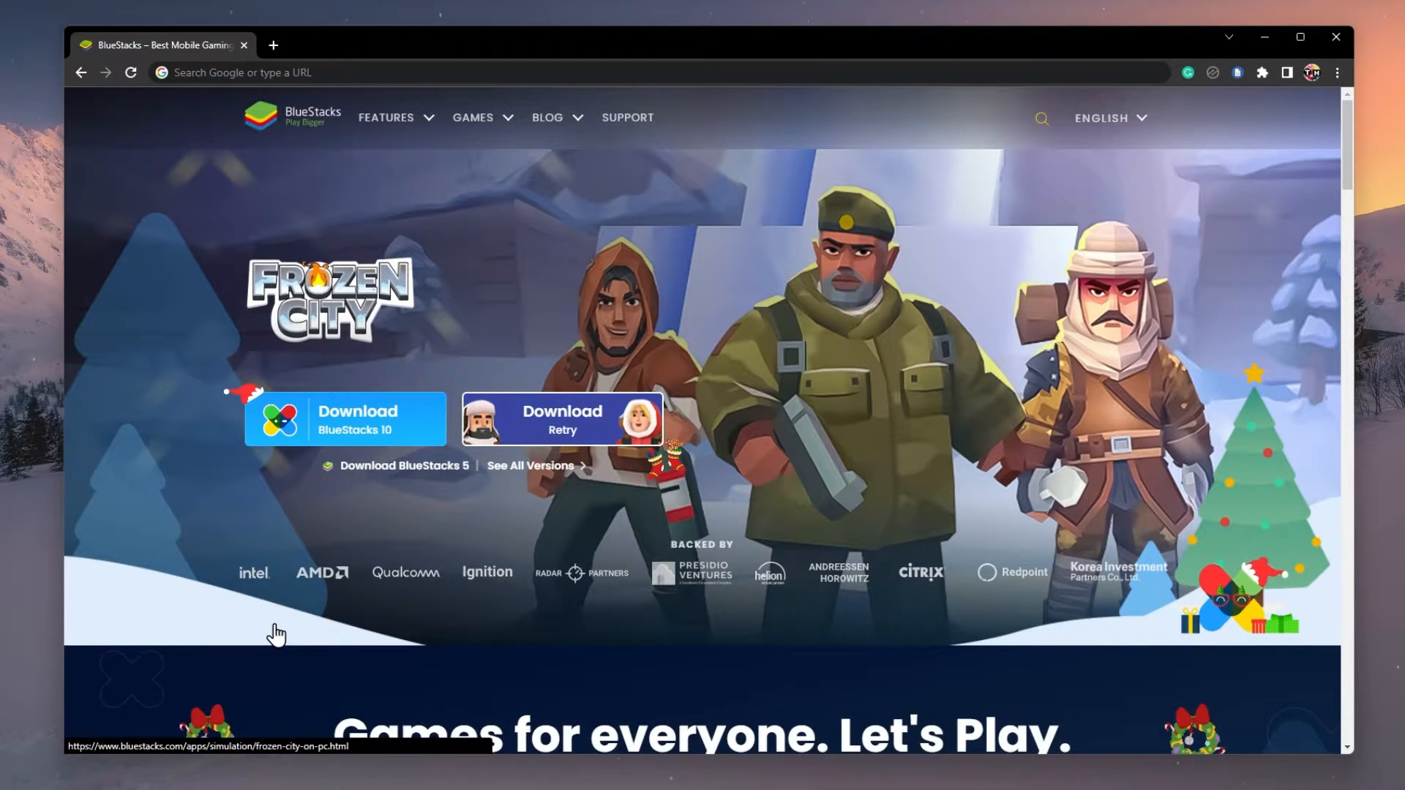
pyautogui.moveTo(624, 530)
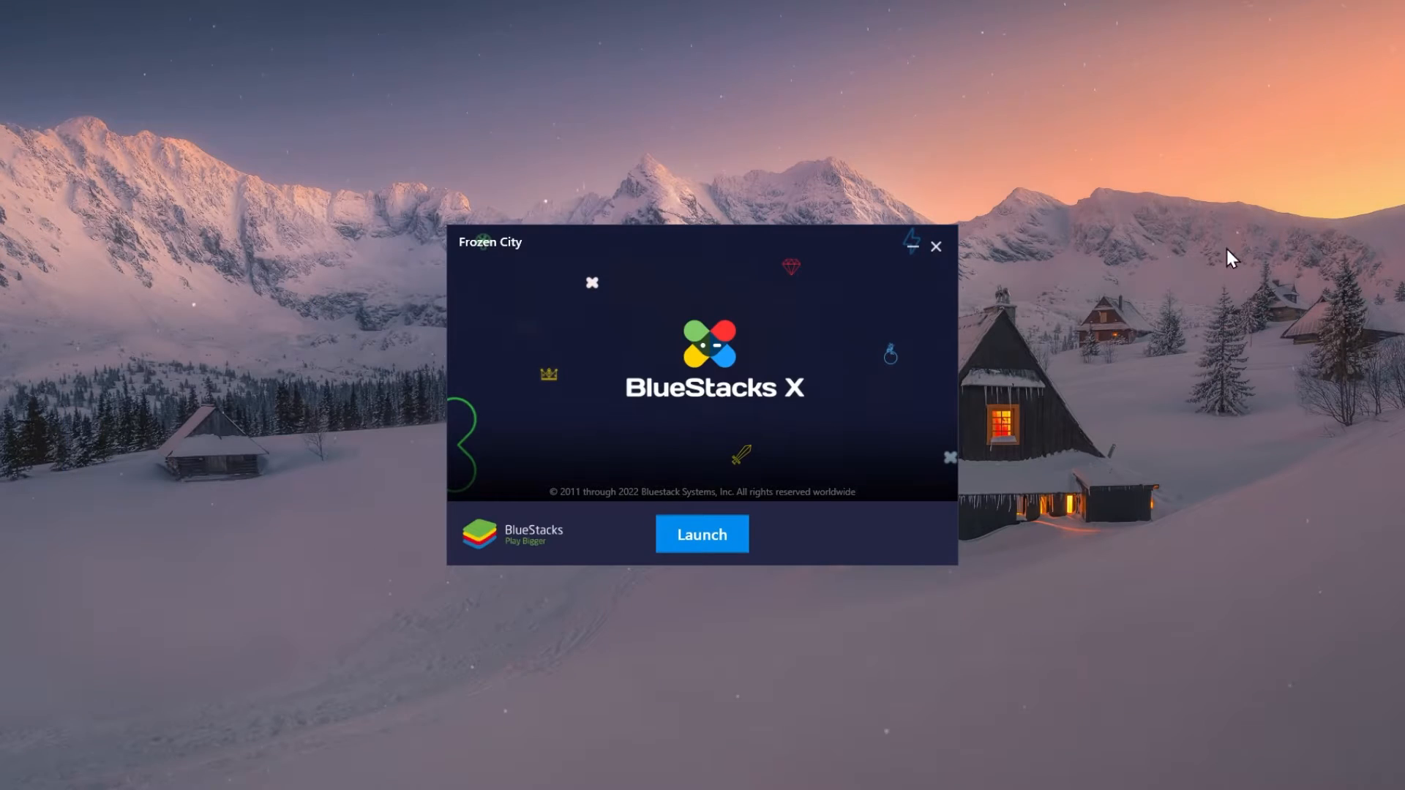
pyautogui.moveTo(923, 347)
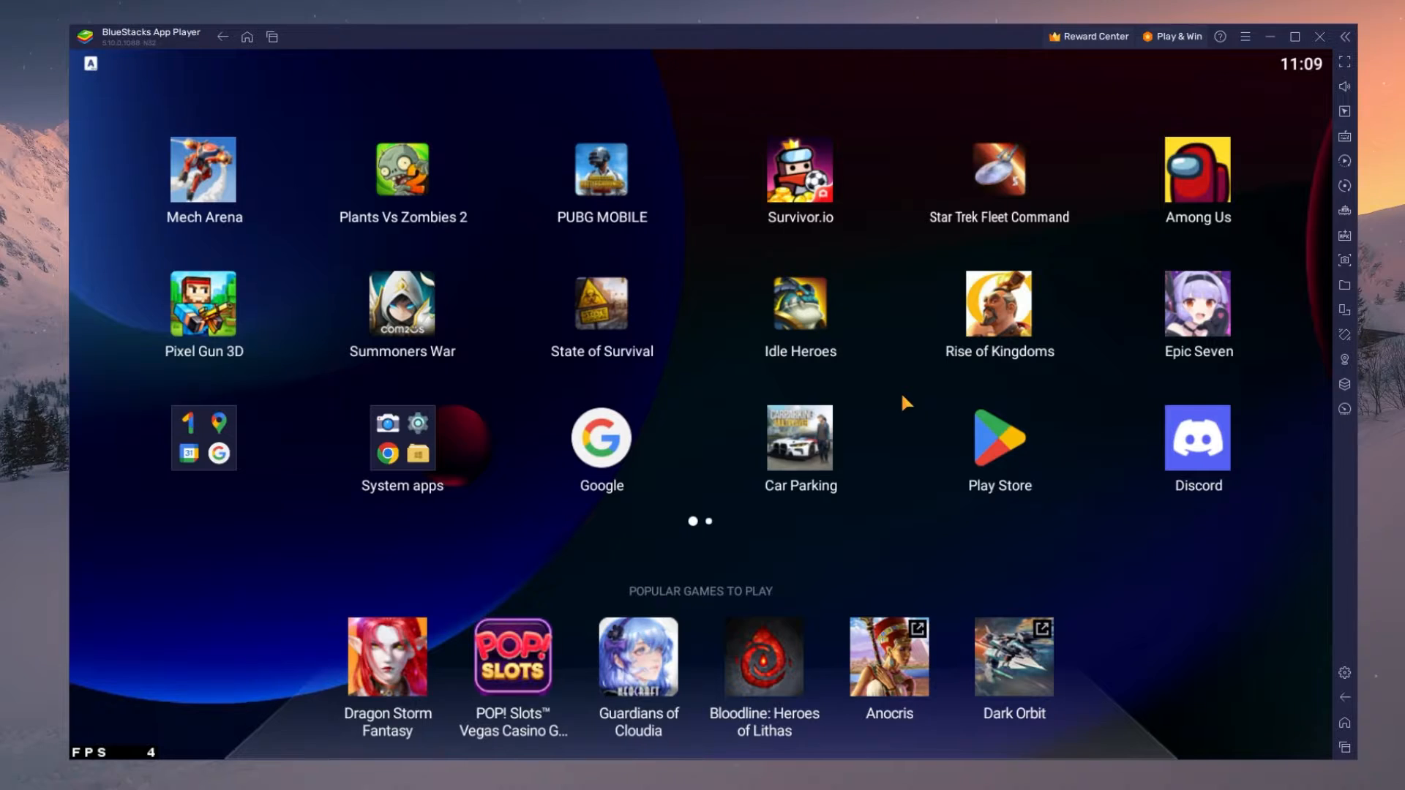
# Step: Search the Play Store for 'frozen city', confirm it's installed, and open emulator settings
pyautogui.click(999, 438)
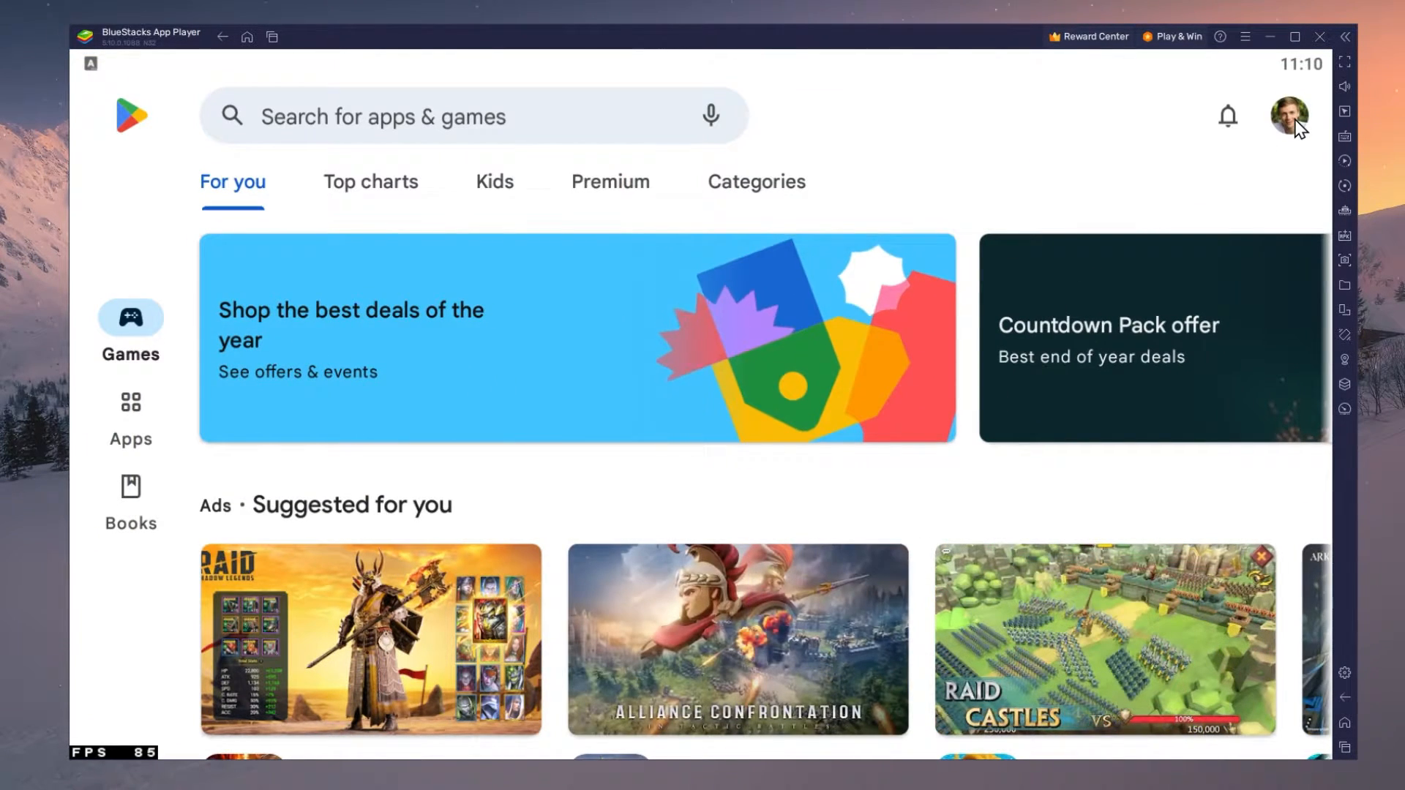
pyautogui.click(448, 116)
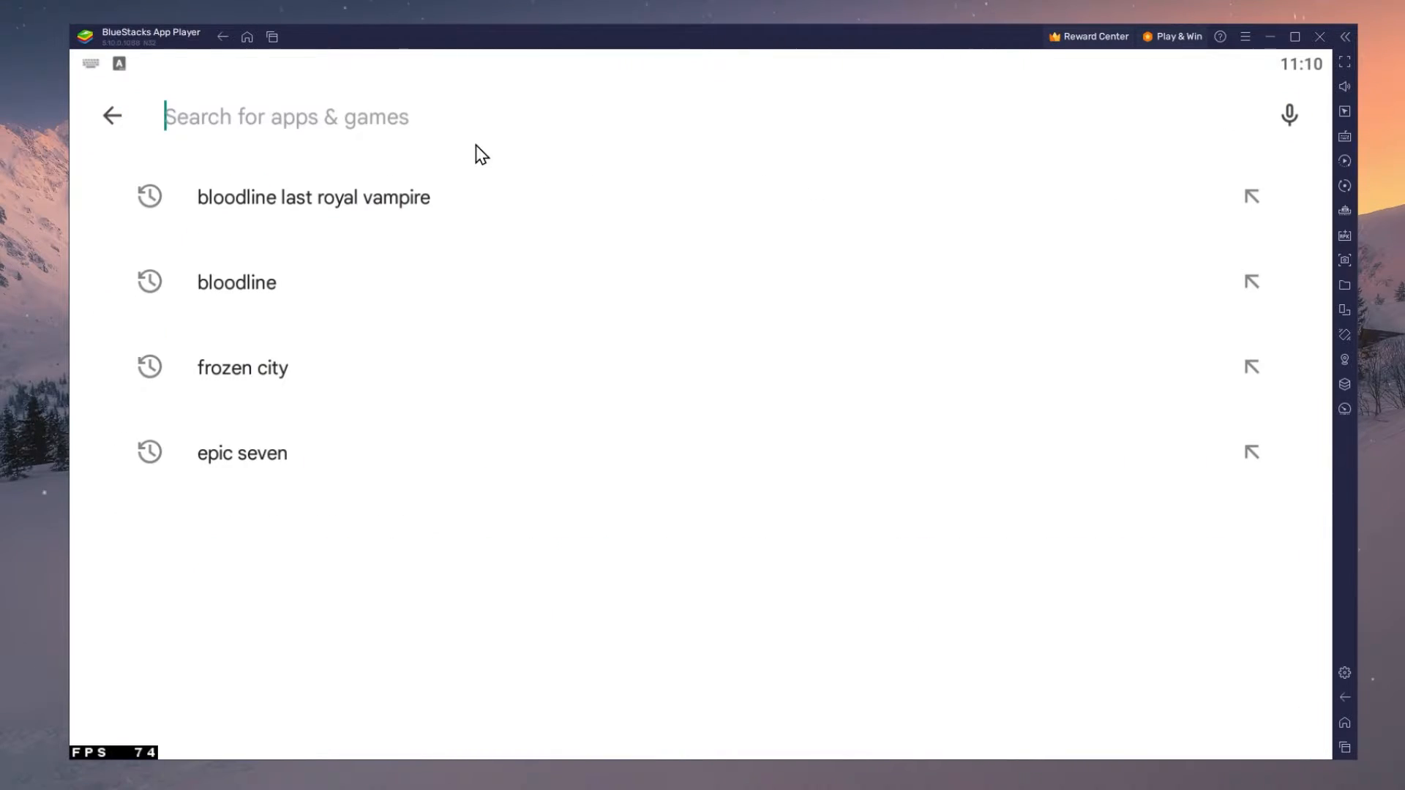
pyautogui.click(243, 367)
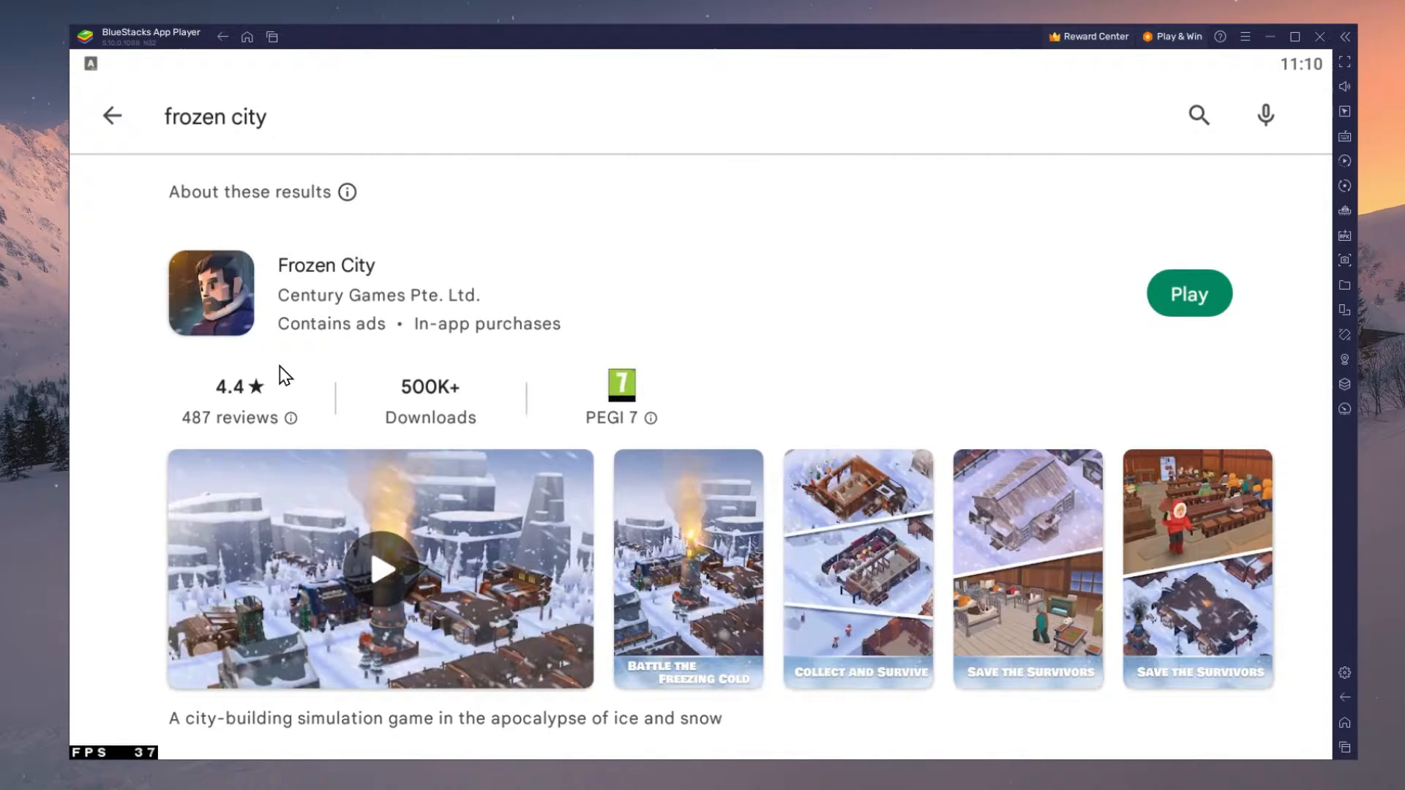
pyautogui.click(326, 265)
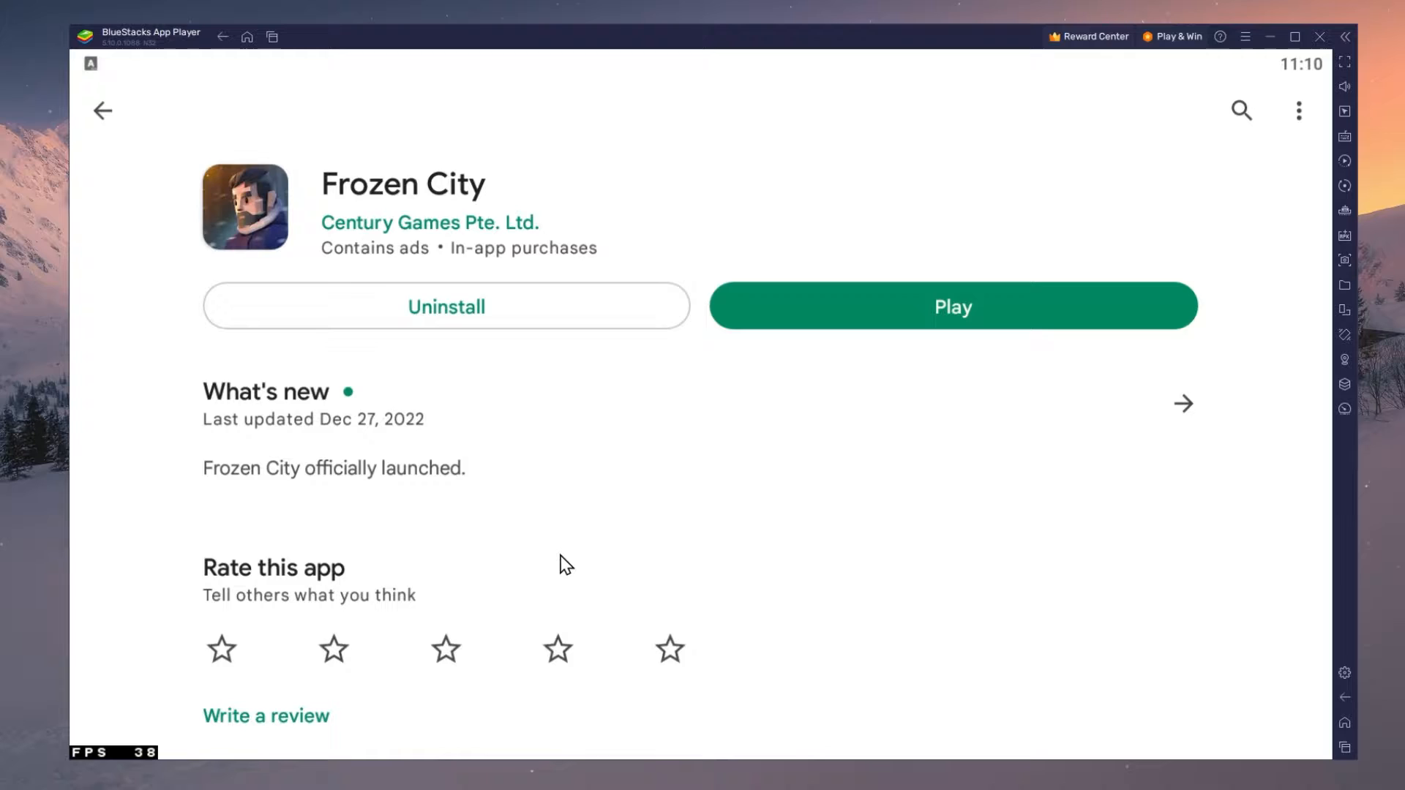
pyautogui.scroll(-3)
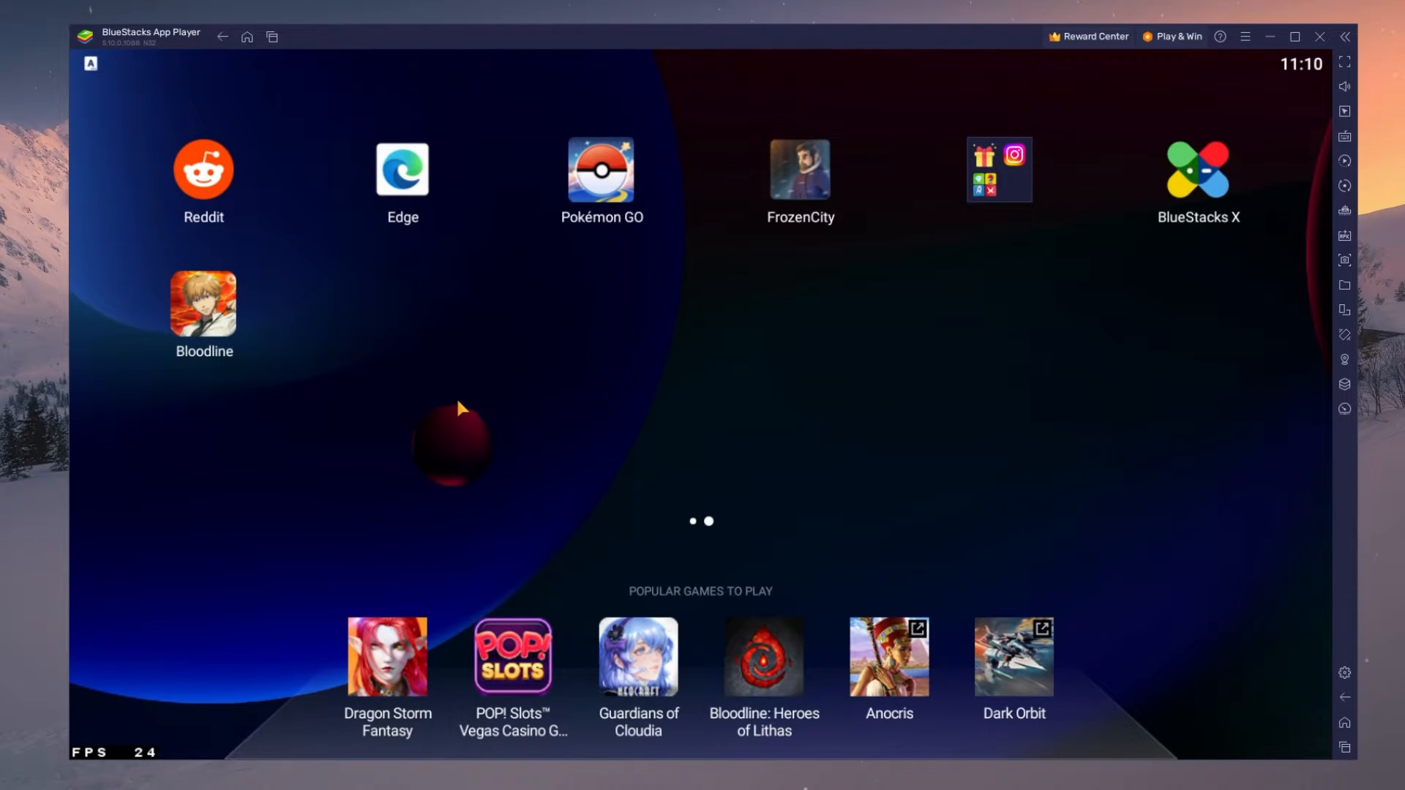
pyautogui.moveTo(1344, 675)
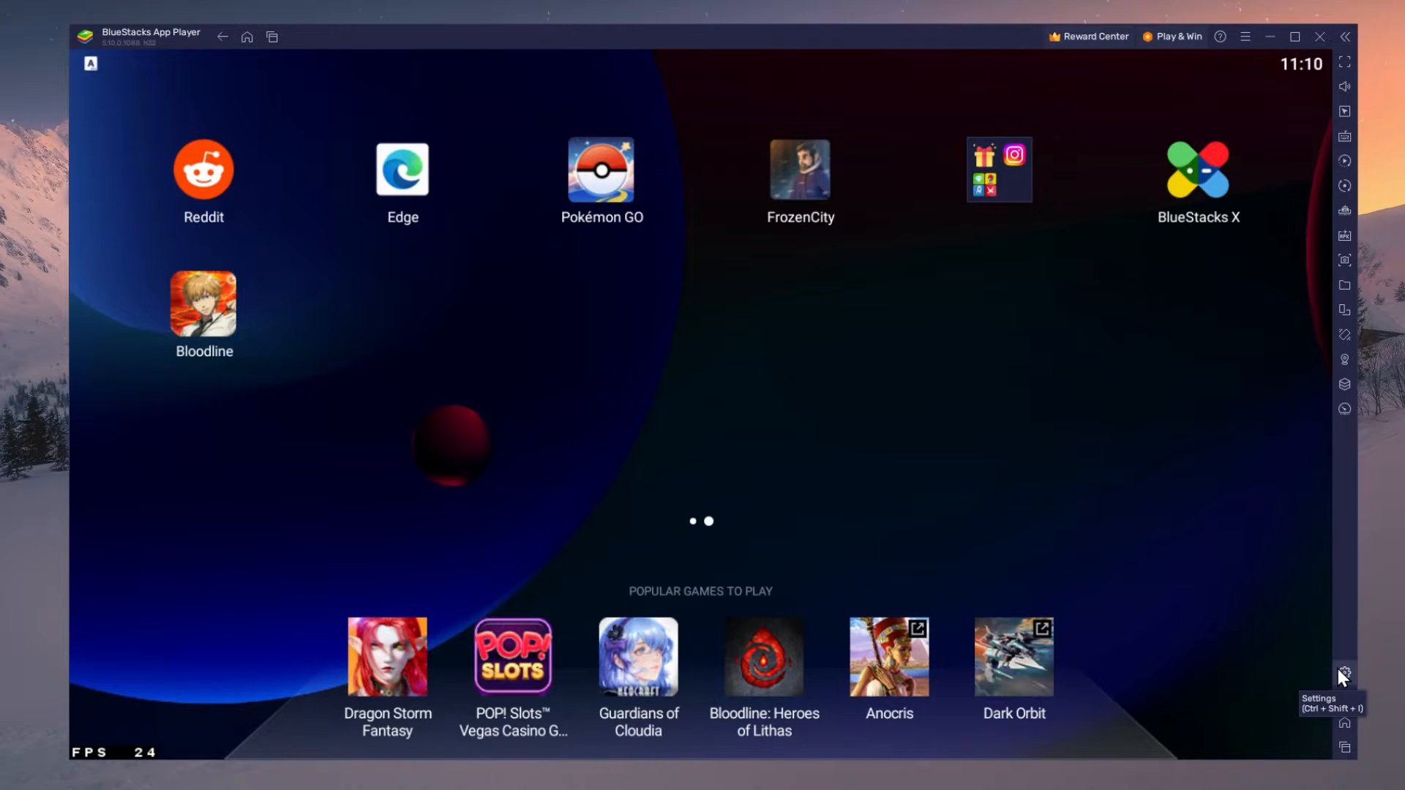
pyautogui.click(1342, 677)
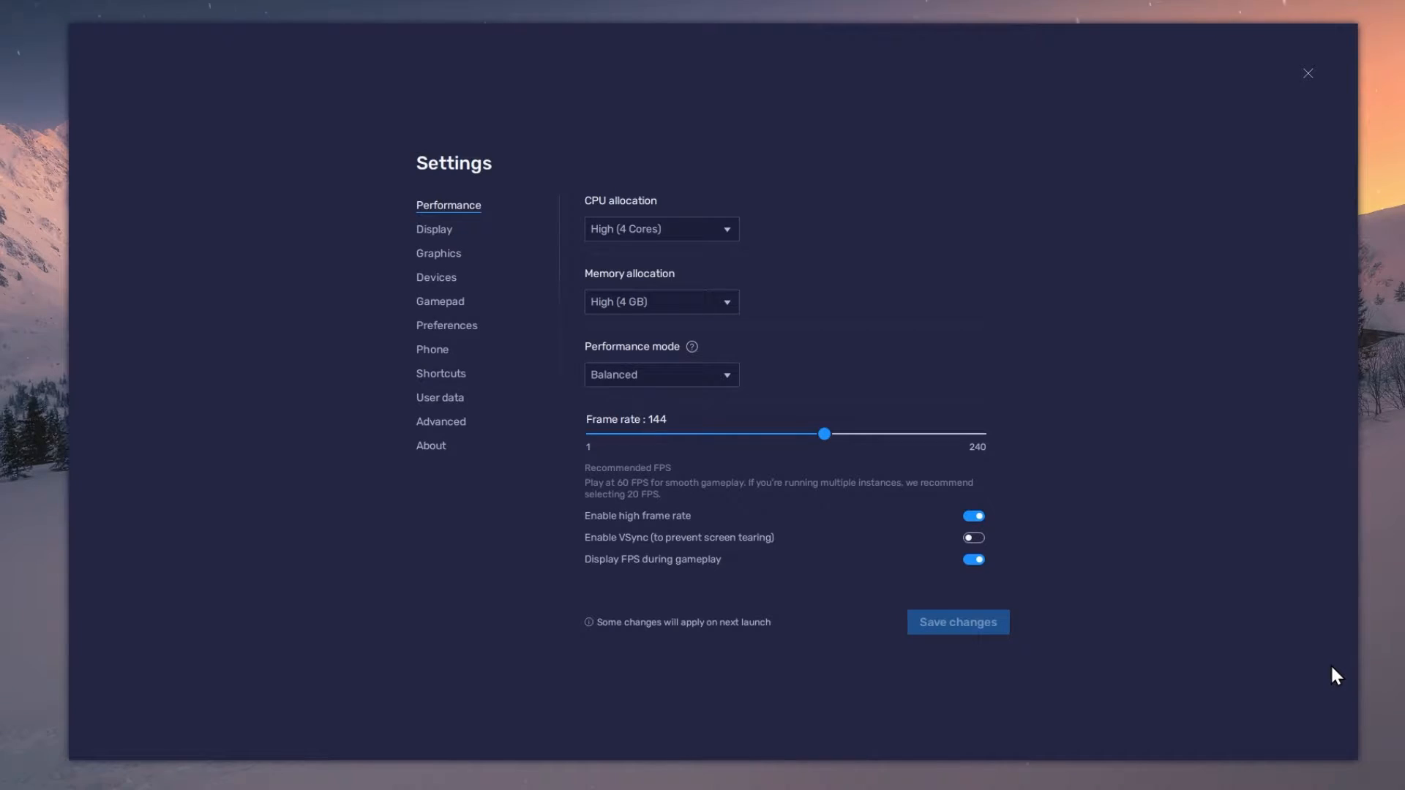
pyautogui.moveTo(758, 273)
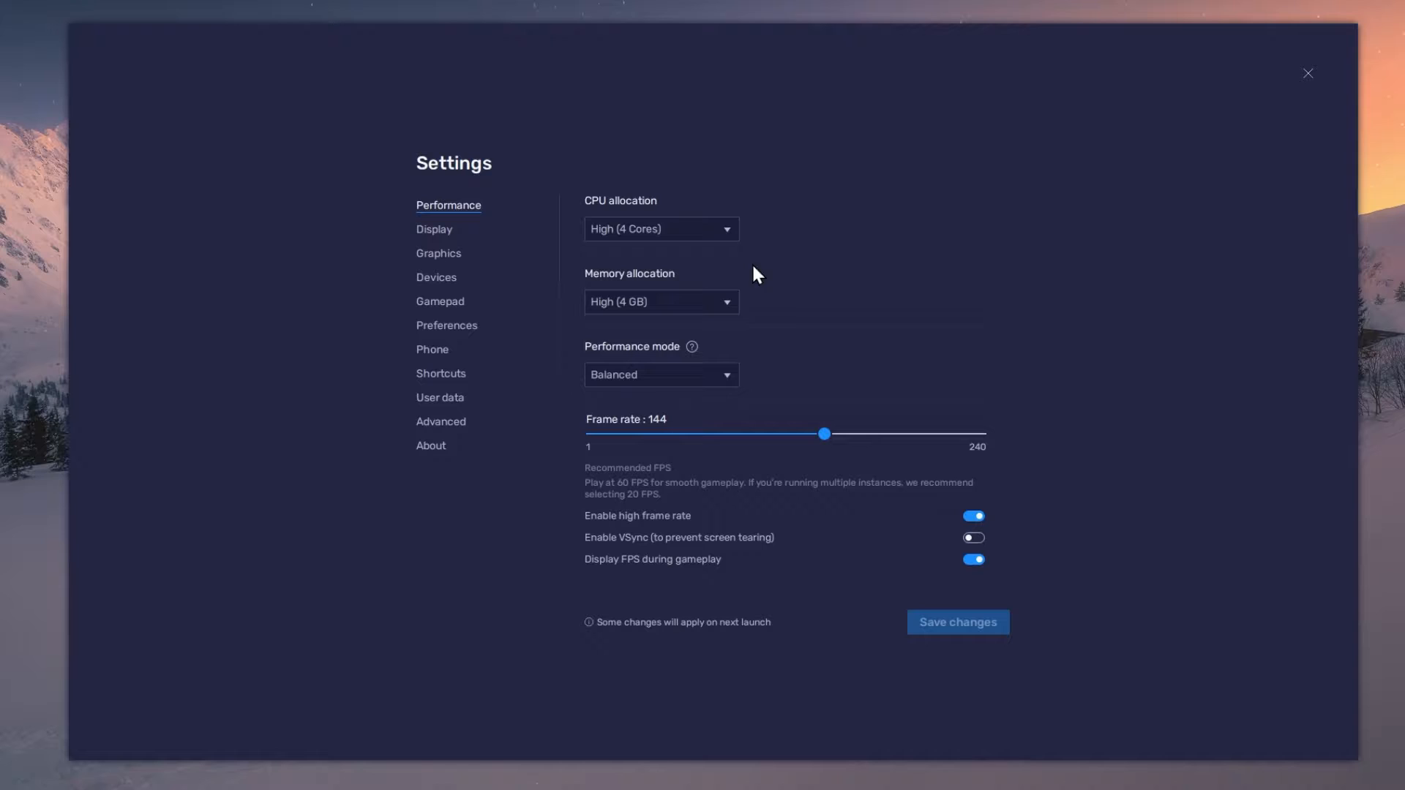
pyautogui.moveTo(462, 219)
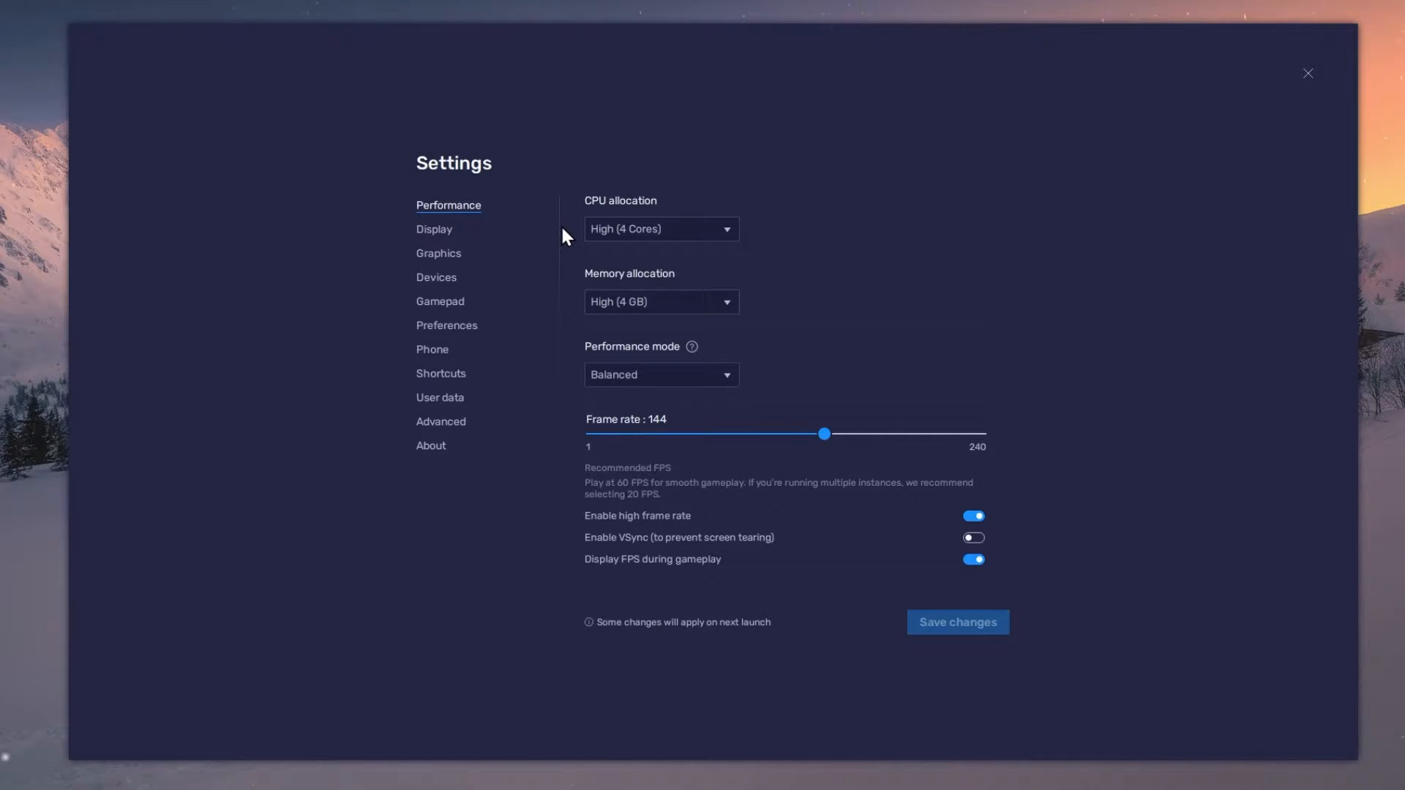
# Step: Keep High (4 Cores) CPU, High (4 GB) memory, Balanced mode, and frame rate at 144
pyautogui.click(661, 228)
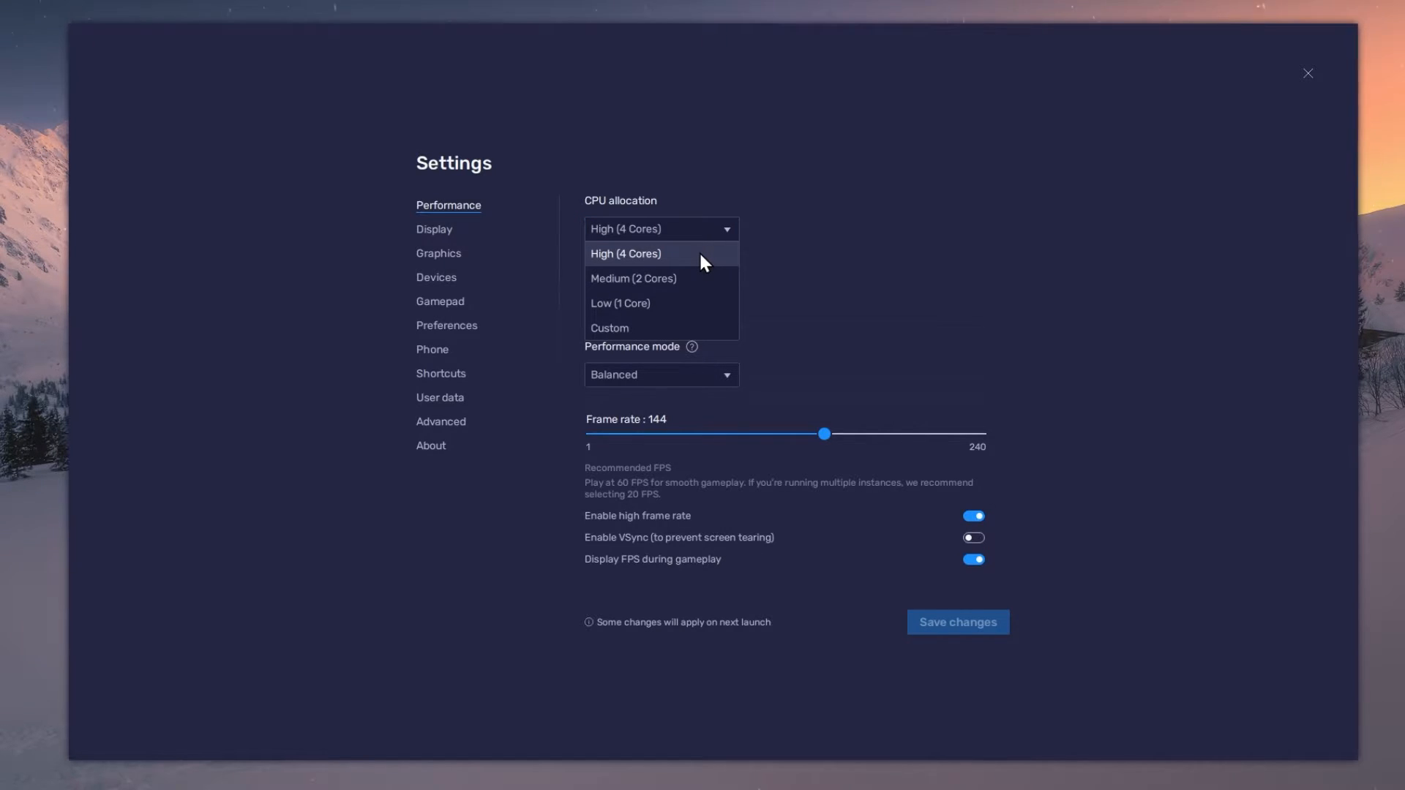
pyautogui.click(625, 254)
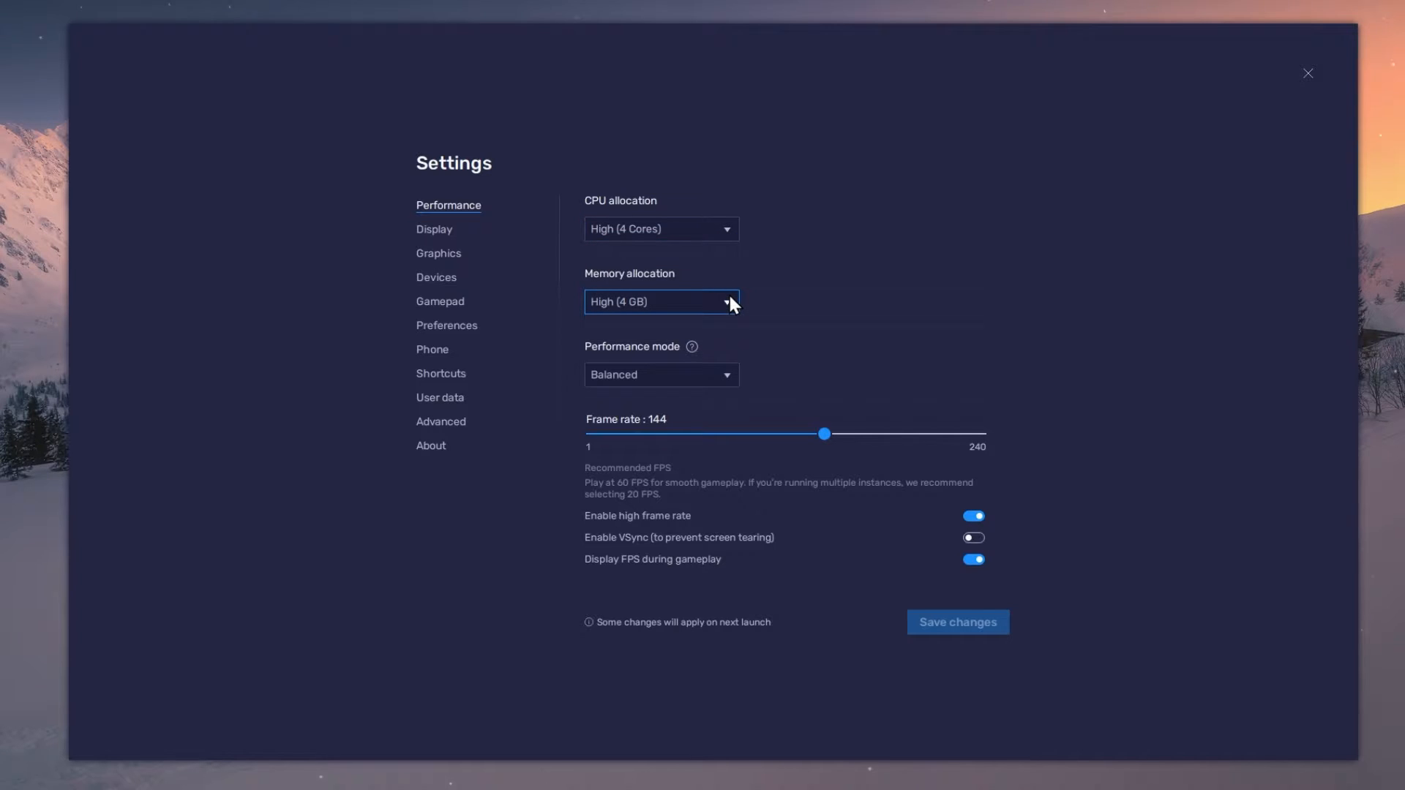
pyautogui.click(661, 301)
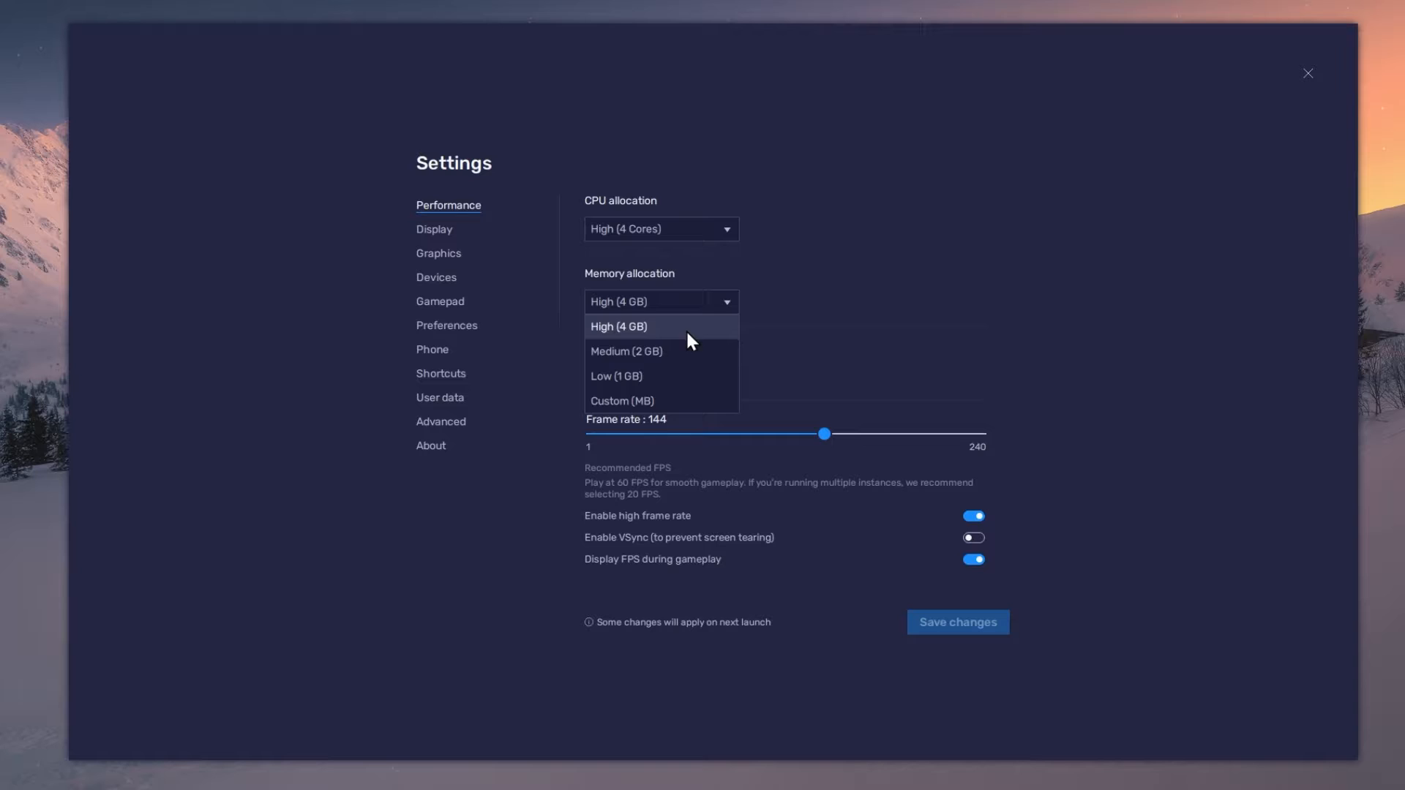
pyautogui.moveTo(683, 376)
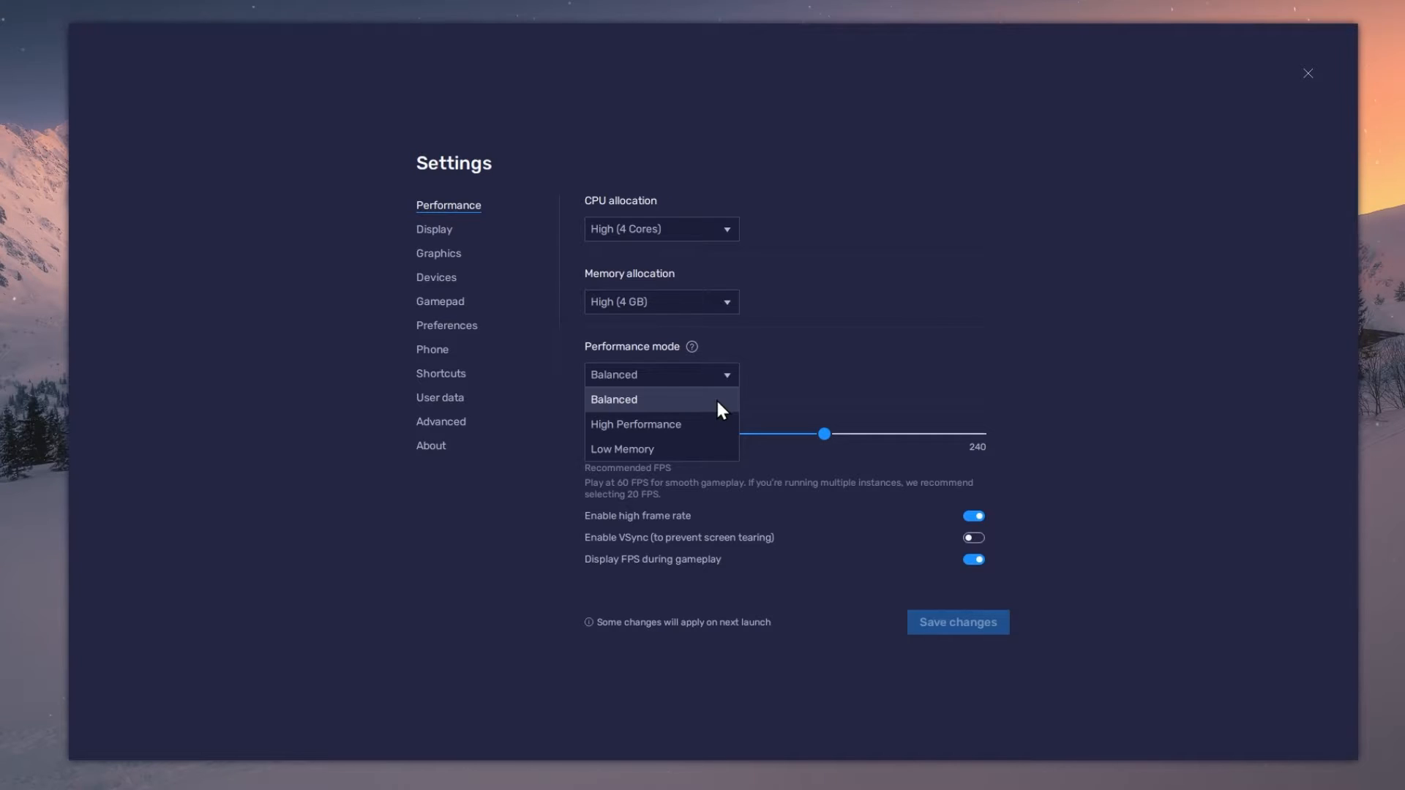
pyautogui.click(614, 400)
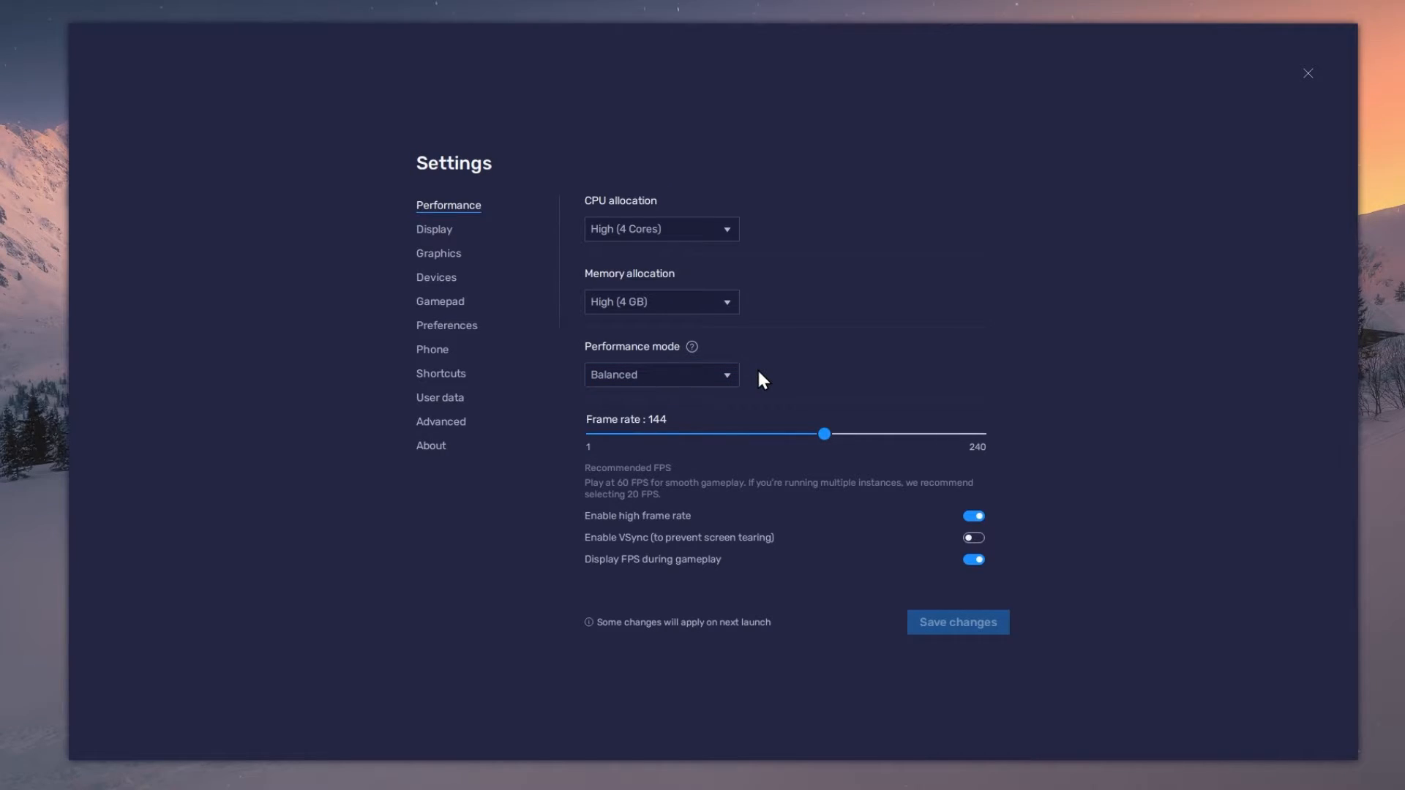
pyautogui.moveTo(764, 387)
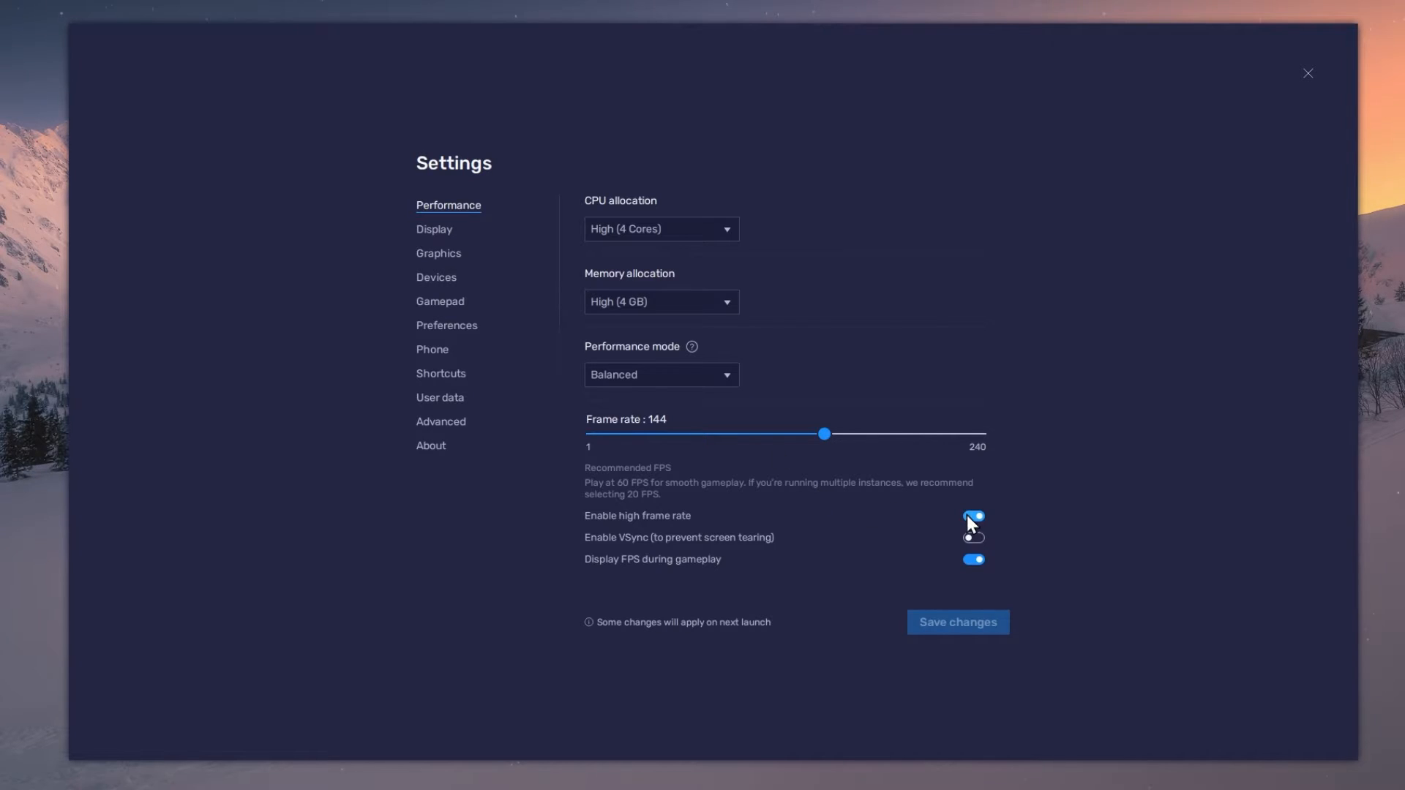
pyautogui.moveTo(822, 434); pyautogui.dragTo(688, 434)
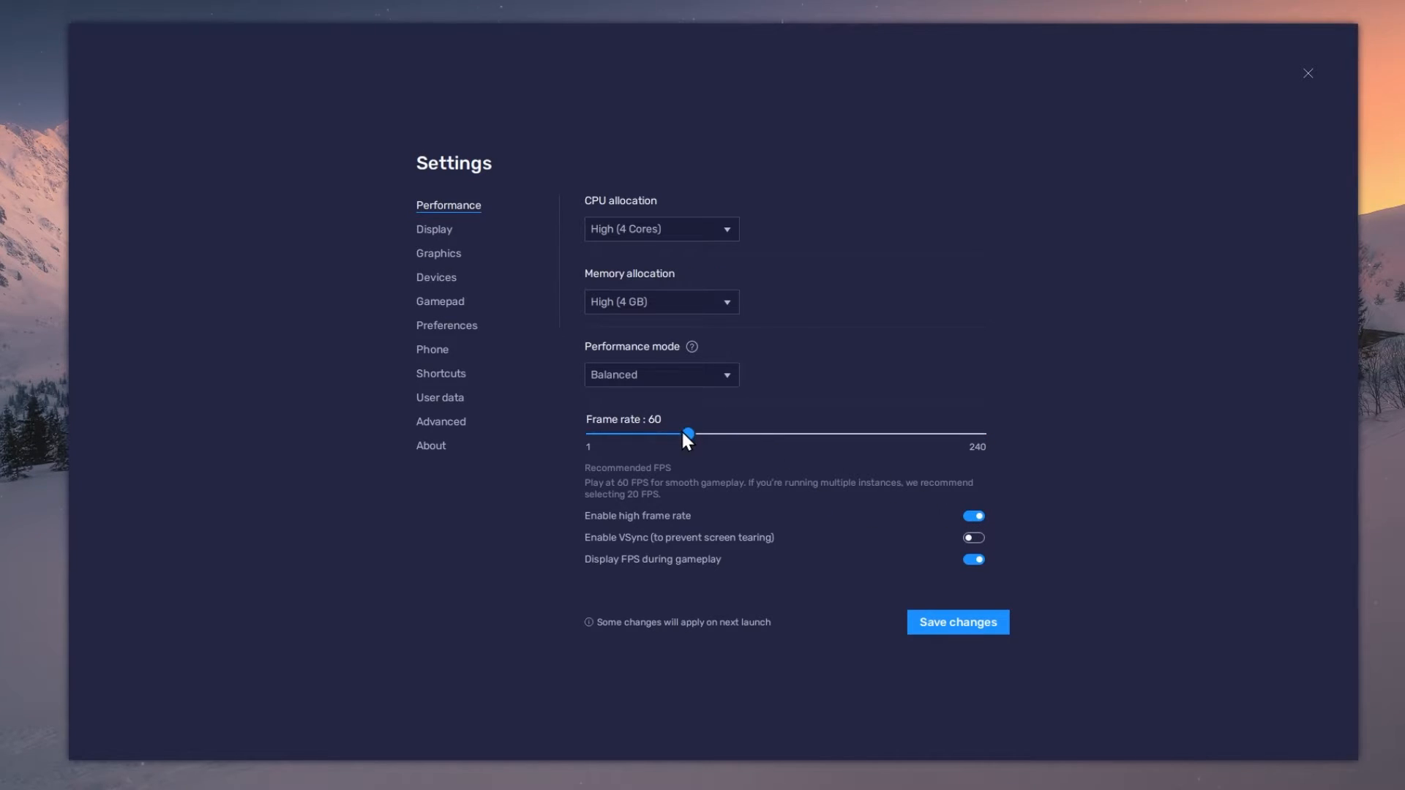
pyautogui.moveTo(688, 434); pyautogui.dragTo(822, 434)
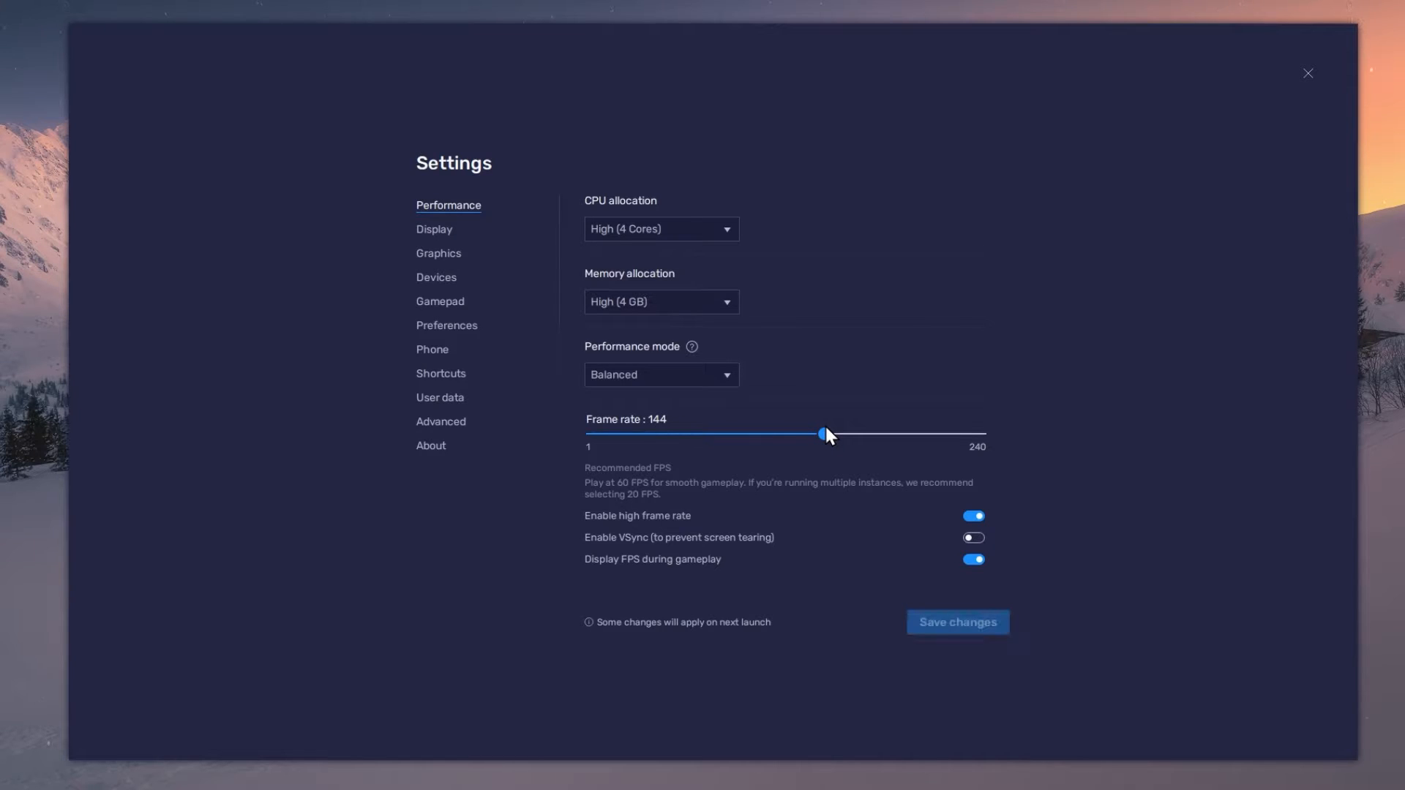
pyautogui.moveTo(825, 456)
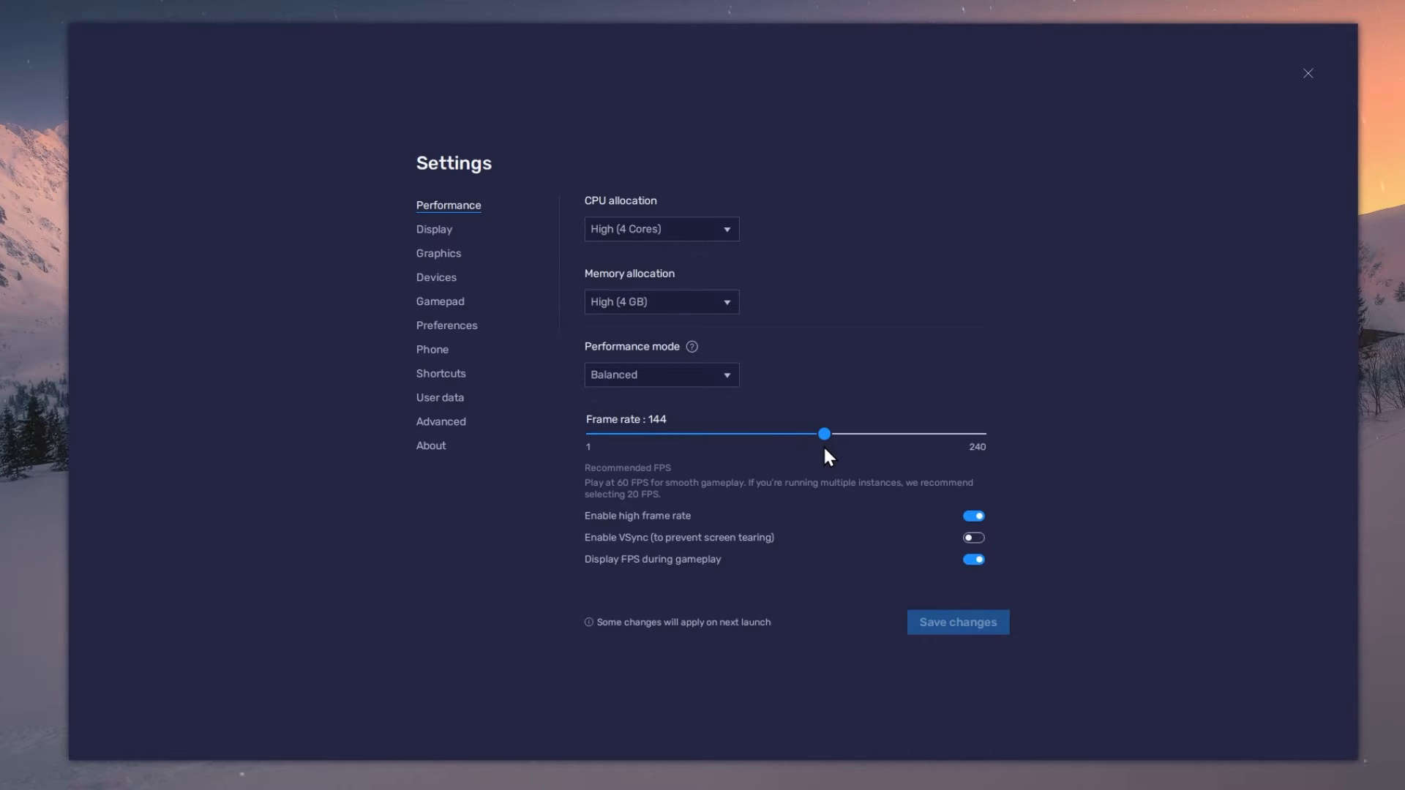
pyautogui.moveTo(132, 439)
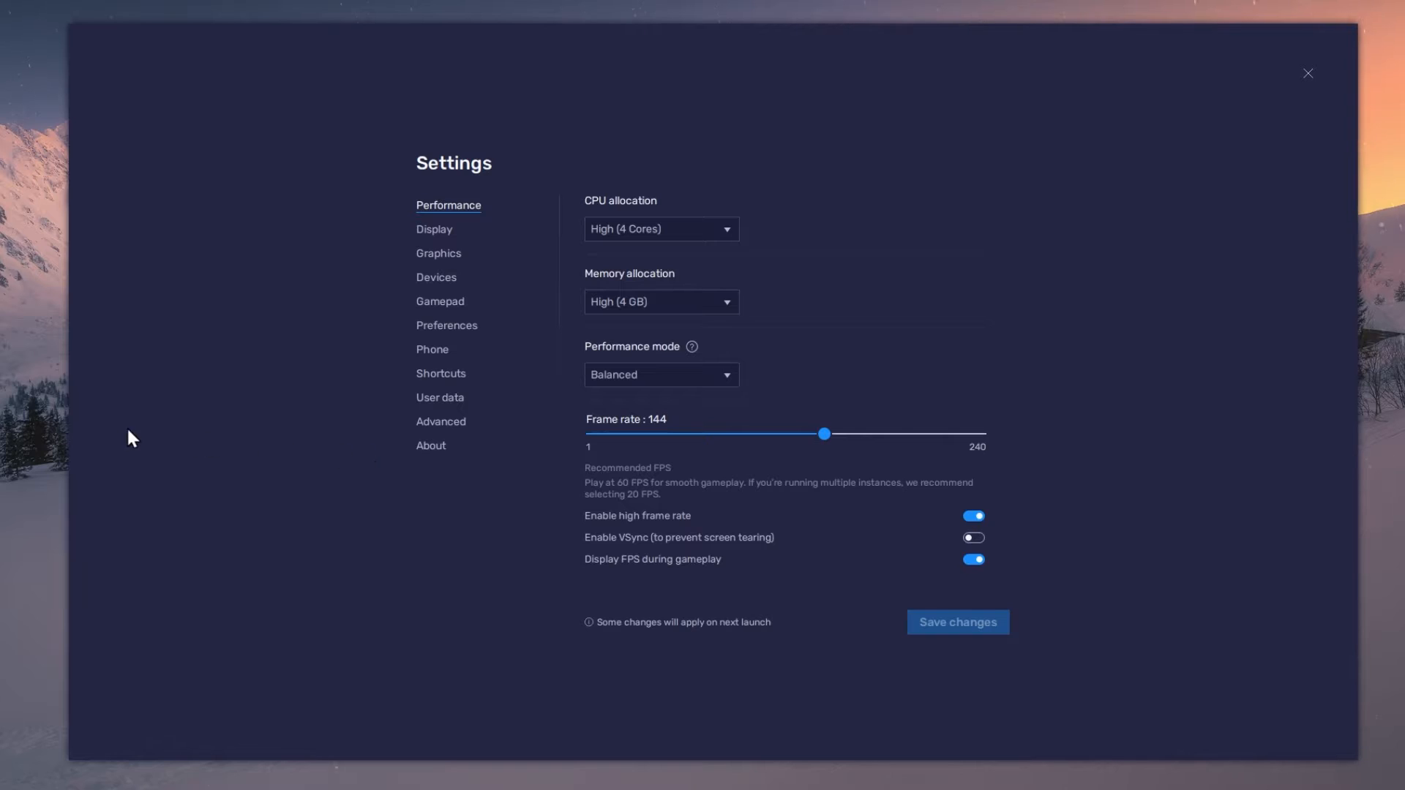
# Step: Check the 119.97 Hz refresh rate in Windows Advanced display settings, then close Settings
pyautogui.rightClick(132, 438)
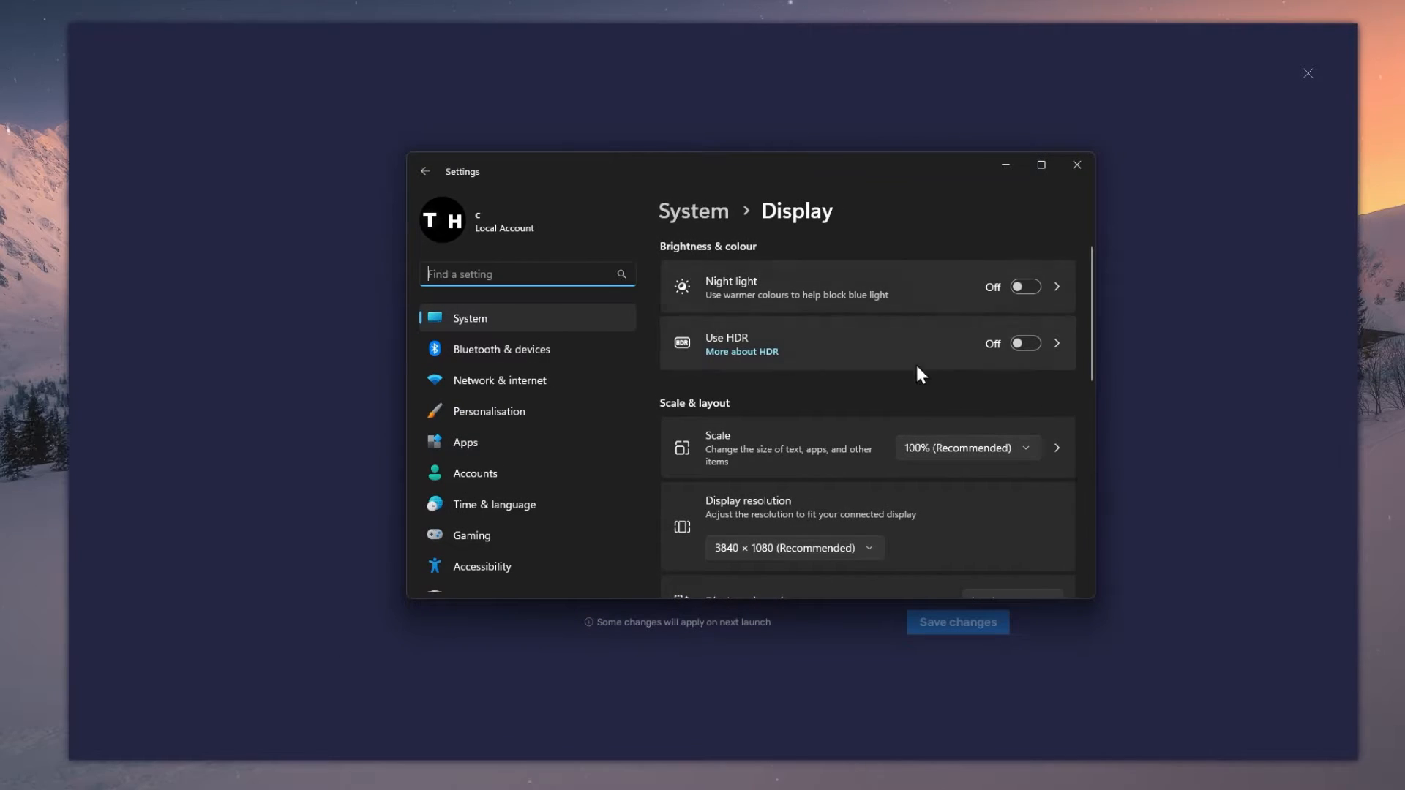
pyautogui.scroll(-3)
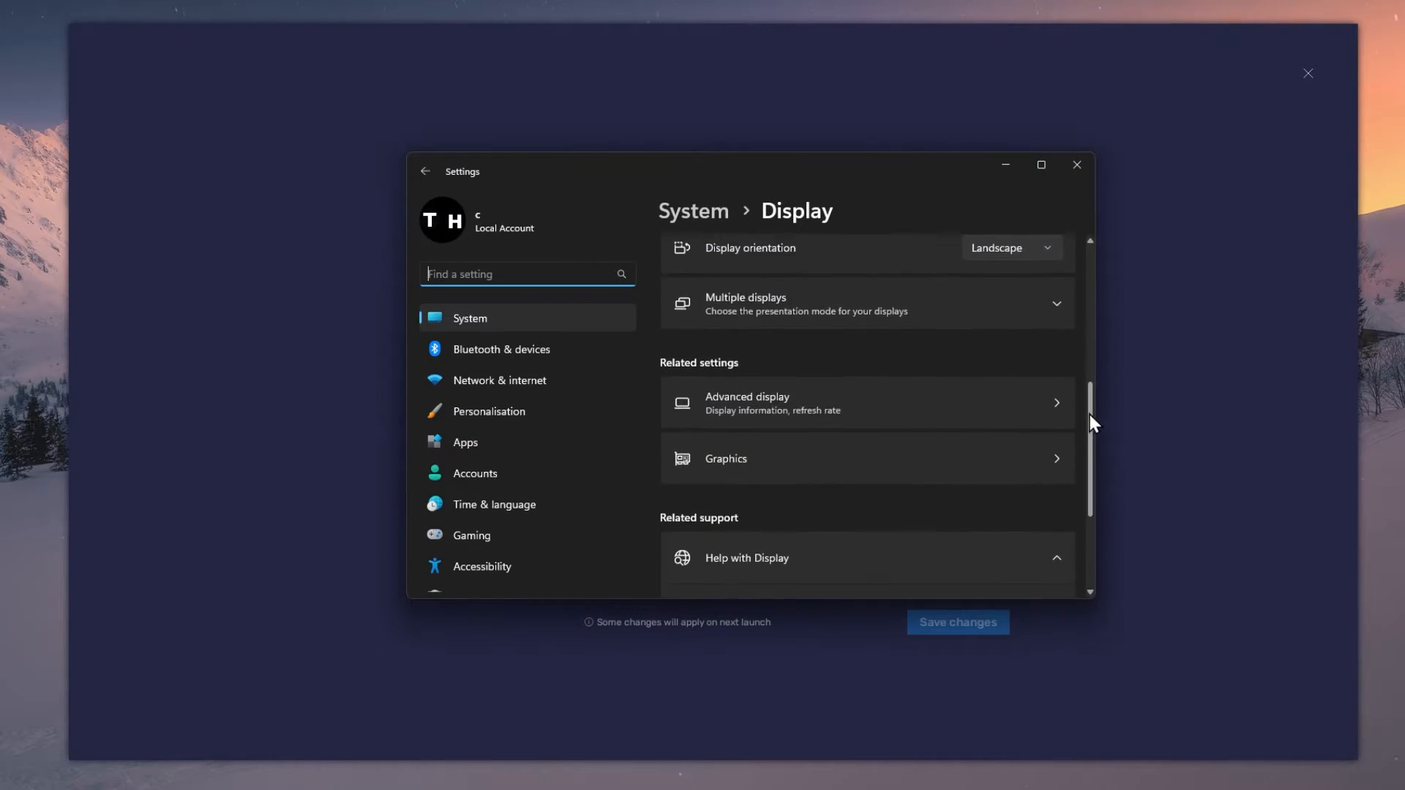
pyautogui.scroll(-3)
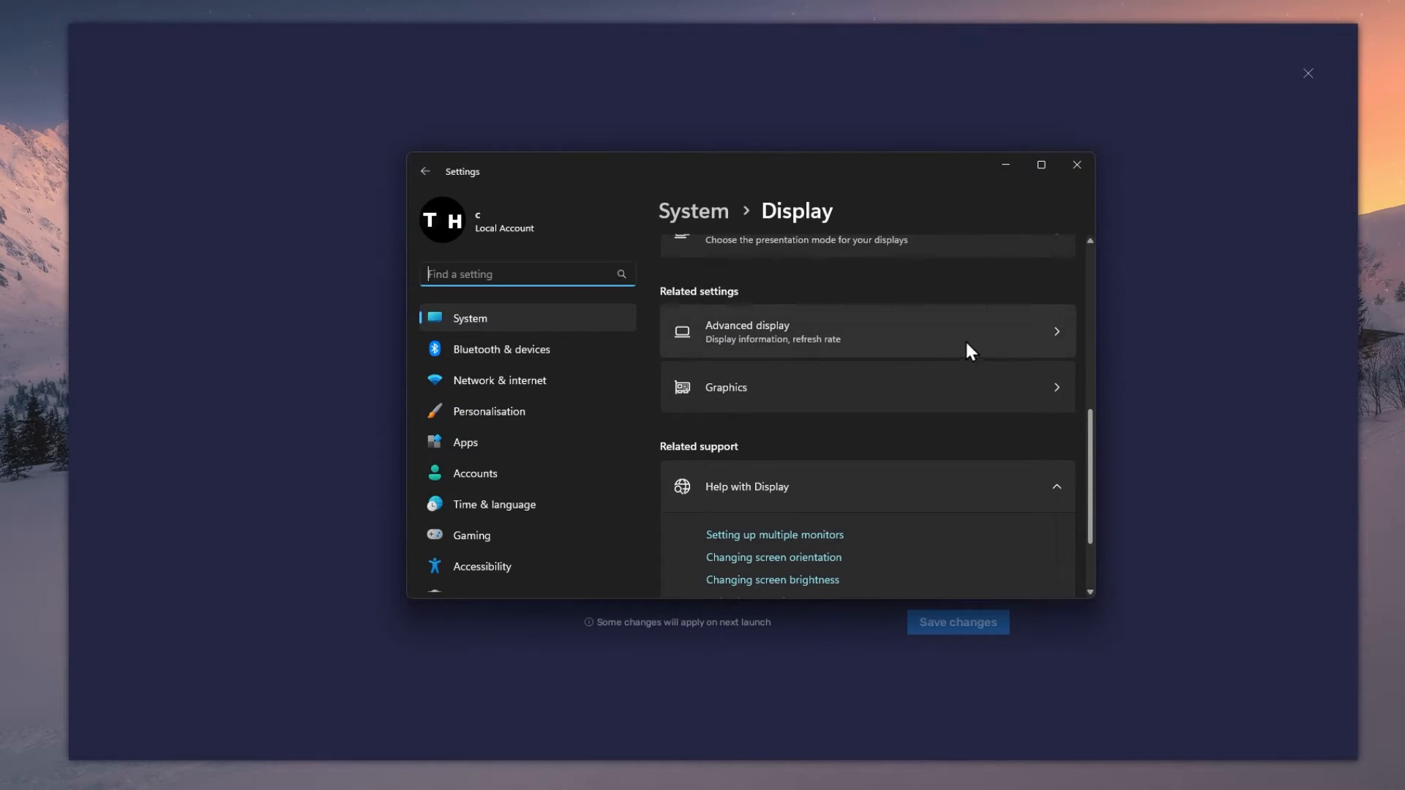
pyautogui.click(771, 331)
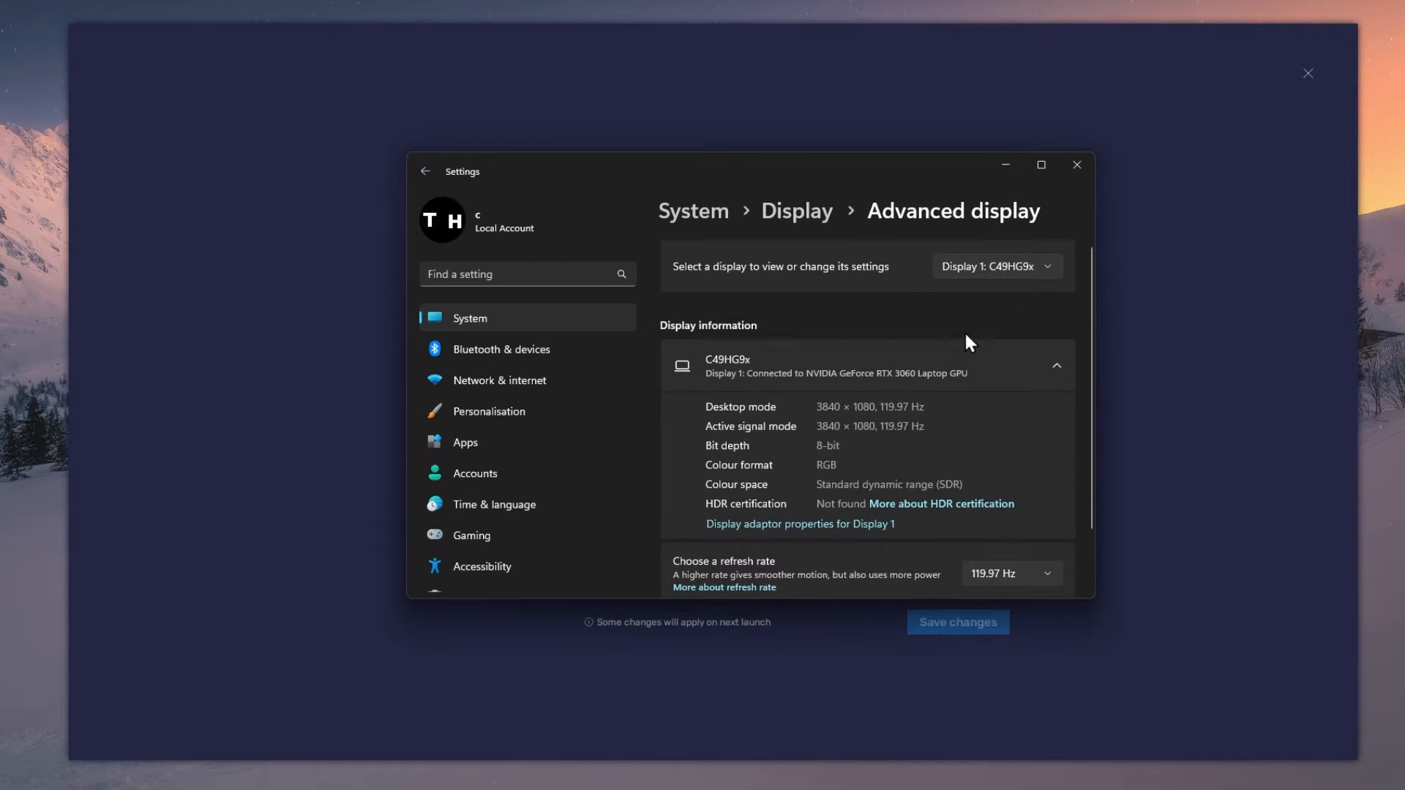
pyautogui.scroll(-3)
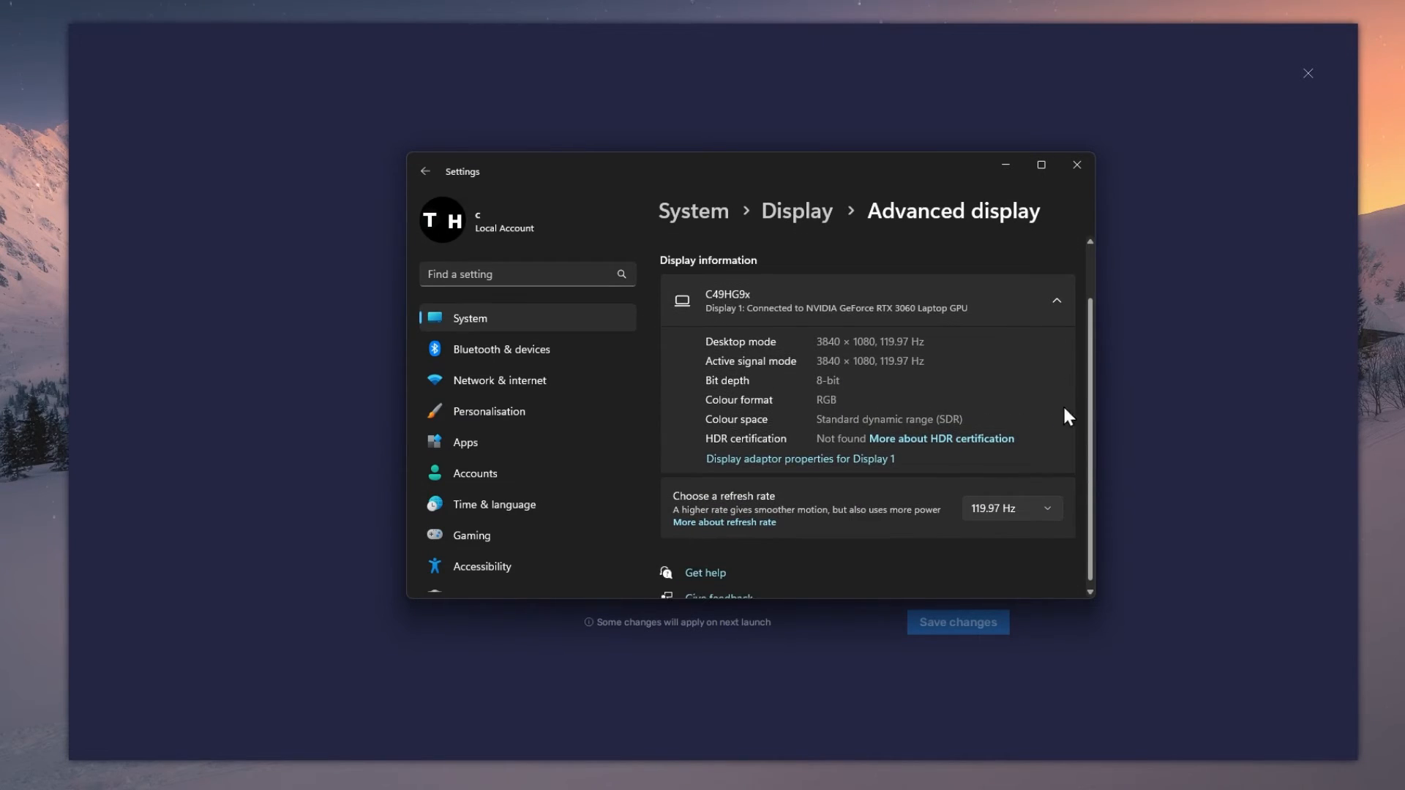
pyautogui.click(1010, 508)
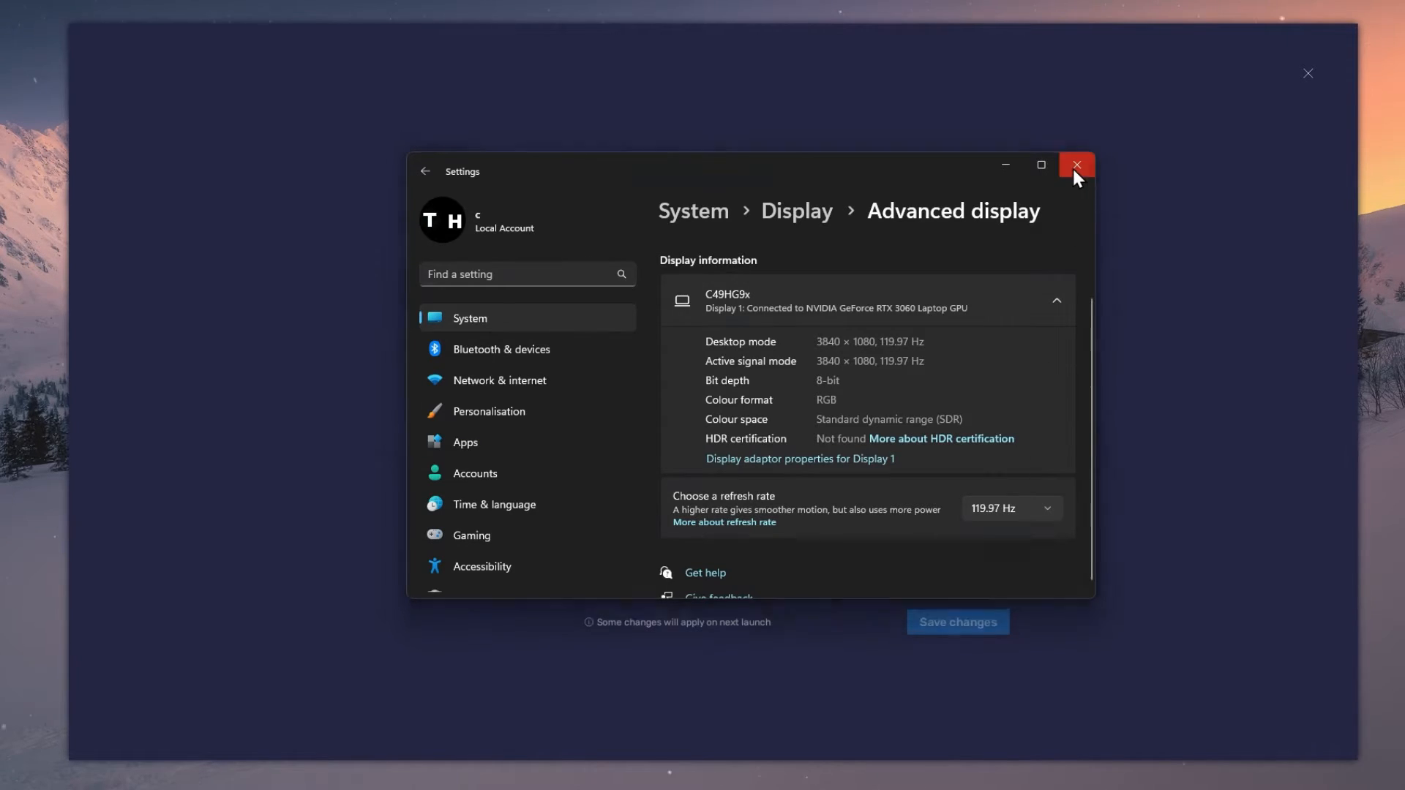
pyautogui.click(1077, 166)
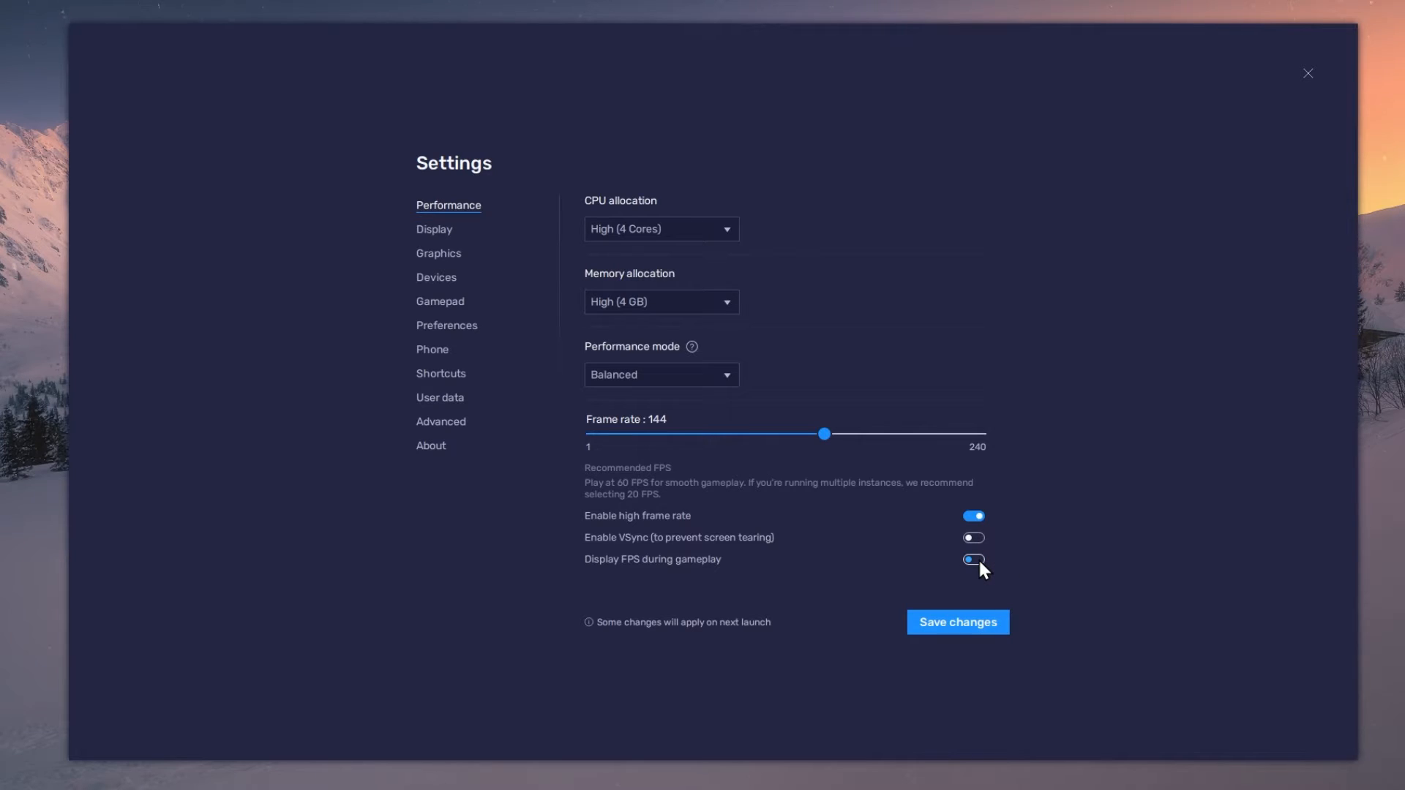
# Step: Toggle 'Display FPS during gameplay' off and back on
pyautogui.click(973, 559)
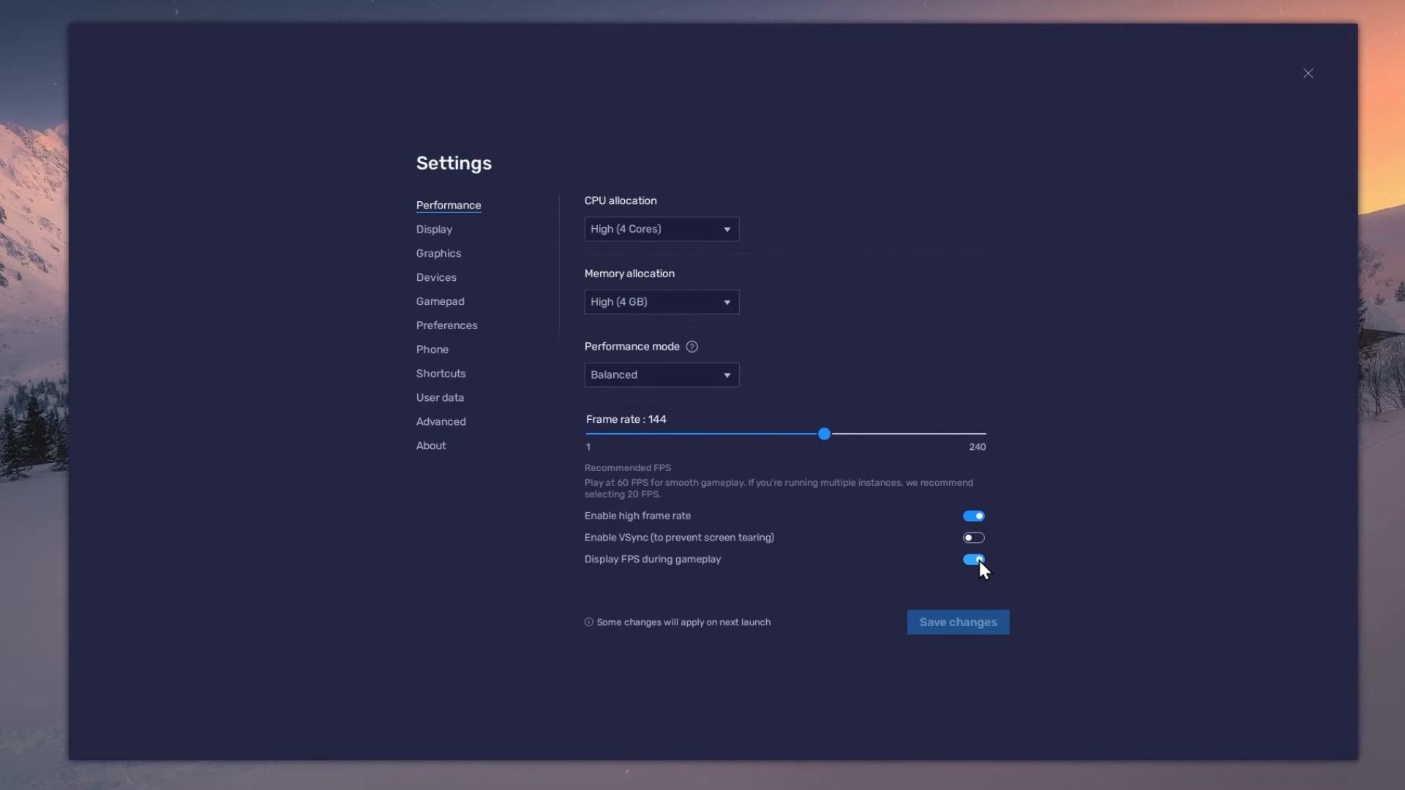
pyautogui.click(434, 229)
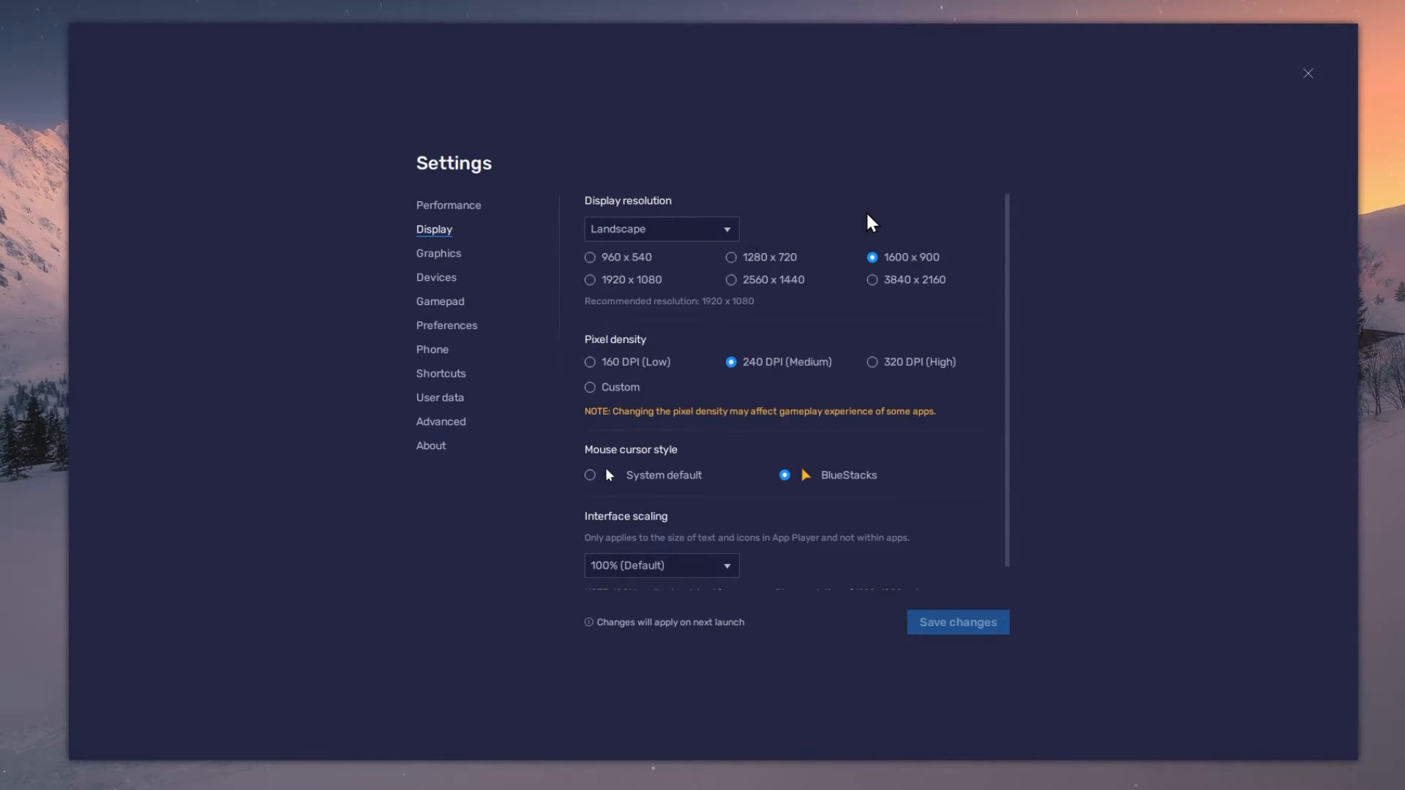
# Step: Try 2560 x 1440 resolution, revert to 1600 x 900, and close BlueStacks settings
pyautogui.click(731, 279)
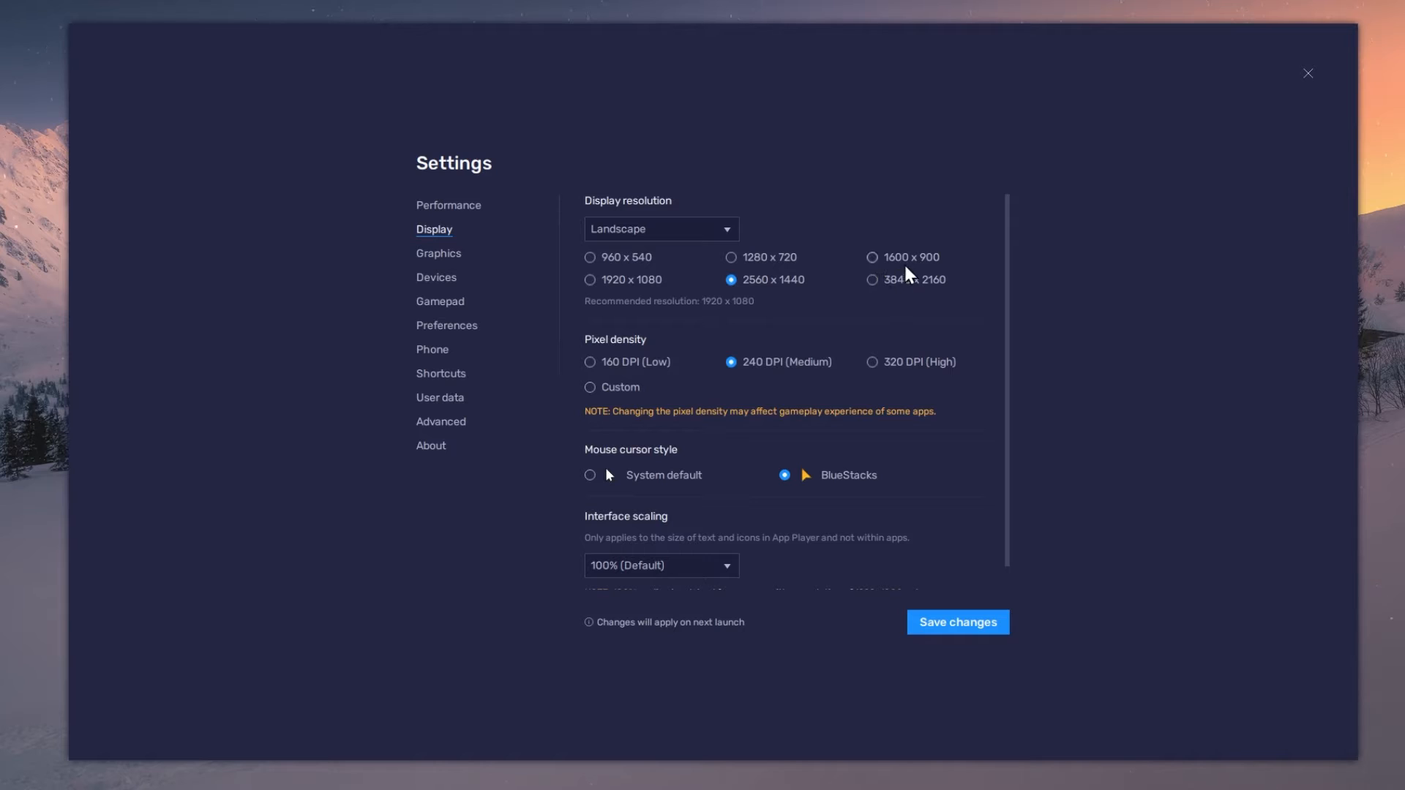
pyautogui.click(871, 257)
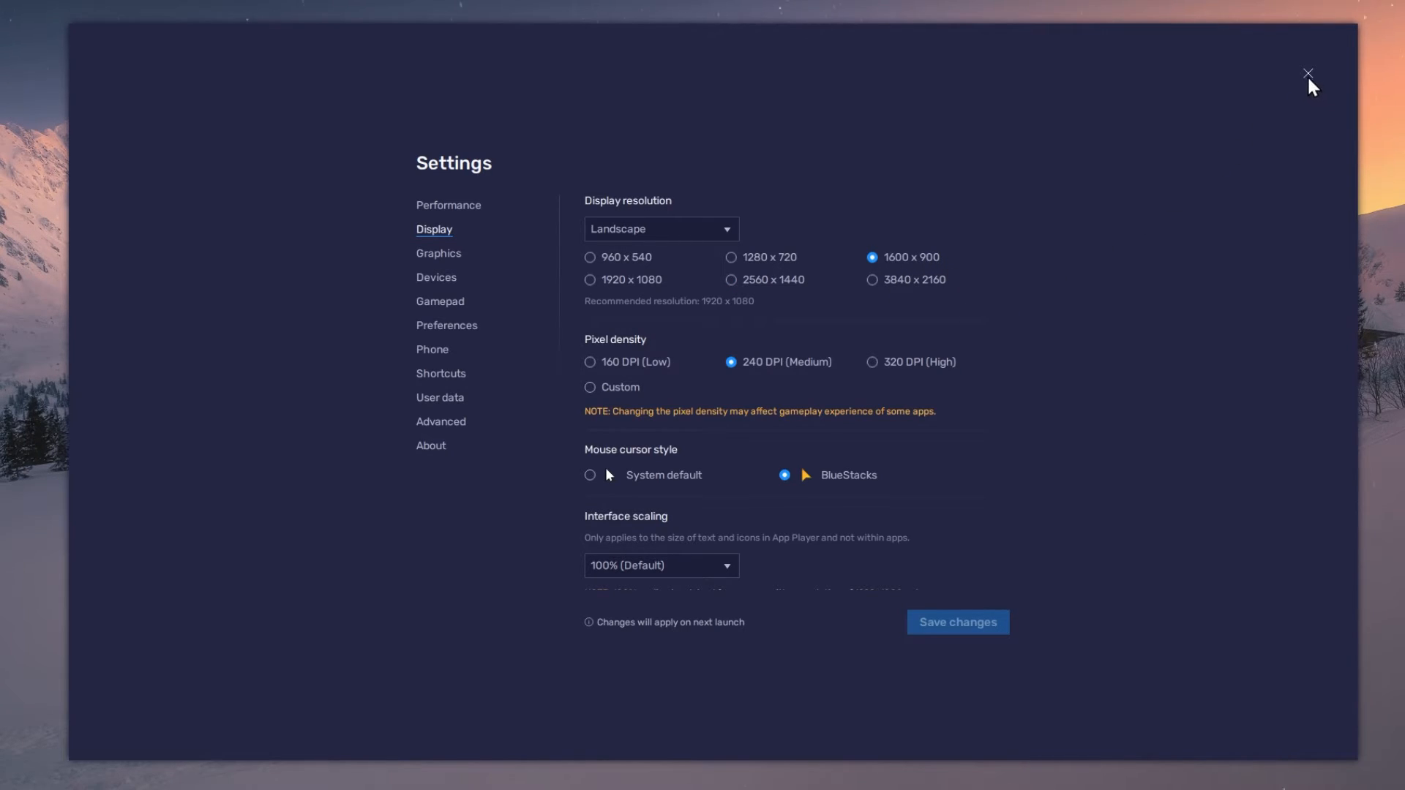
pyautogui.click(1308, 73)
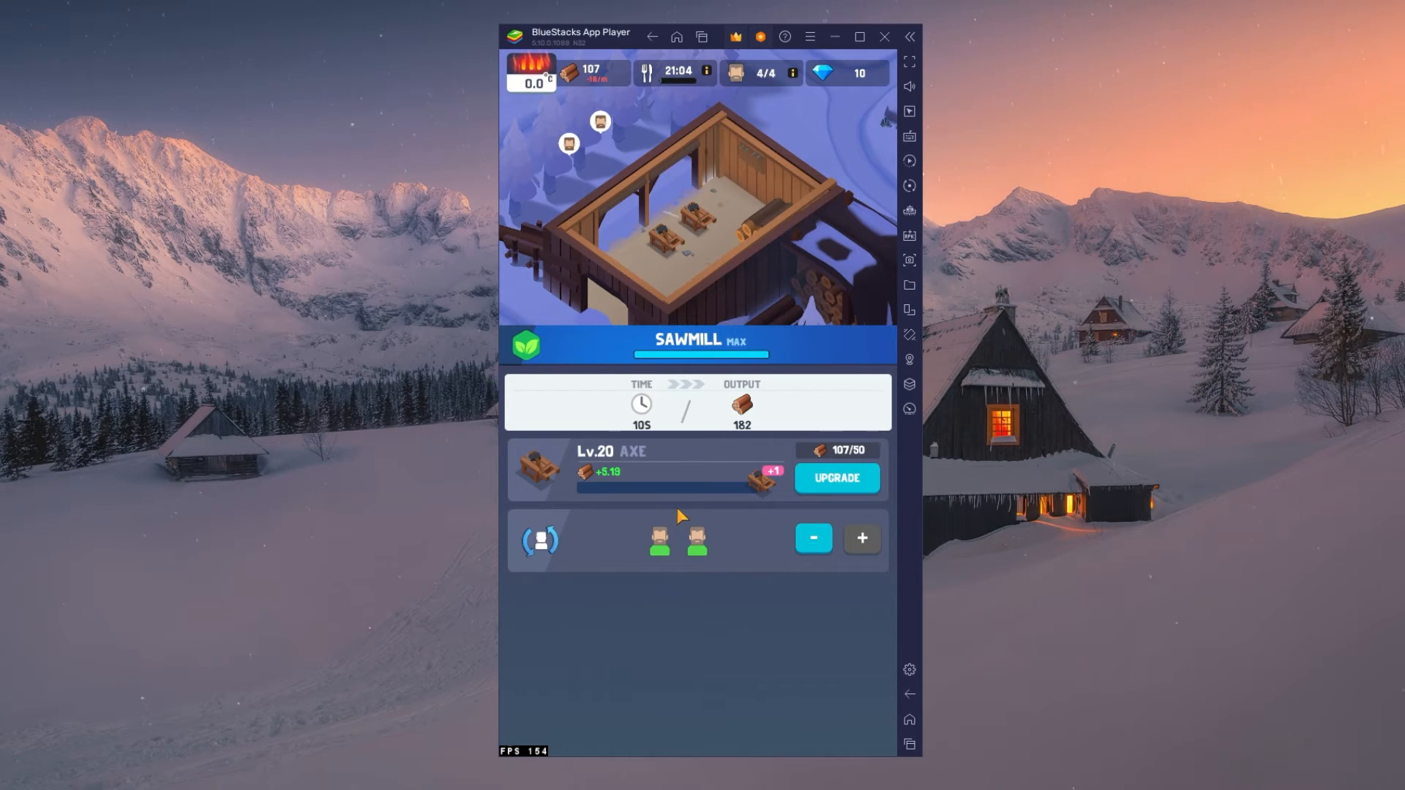
# Step: Close the Sawmill panel and open Frozen City's in-game settings
pyautogui.click(835, 478)
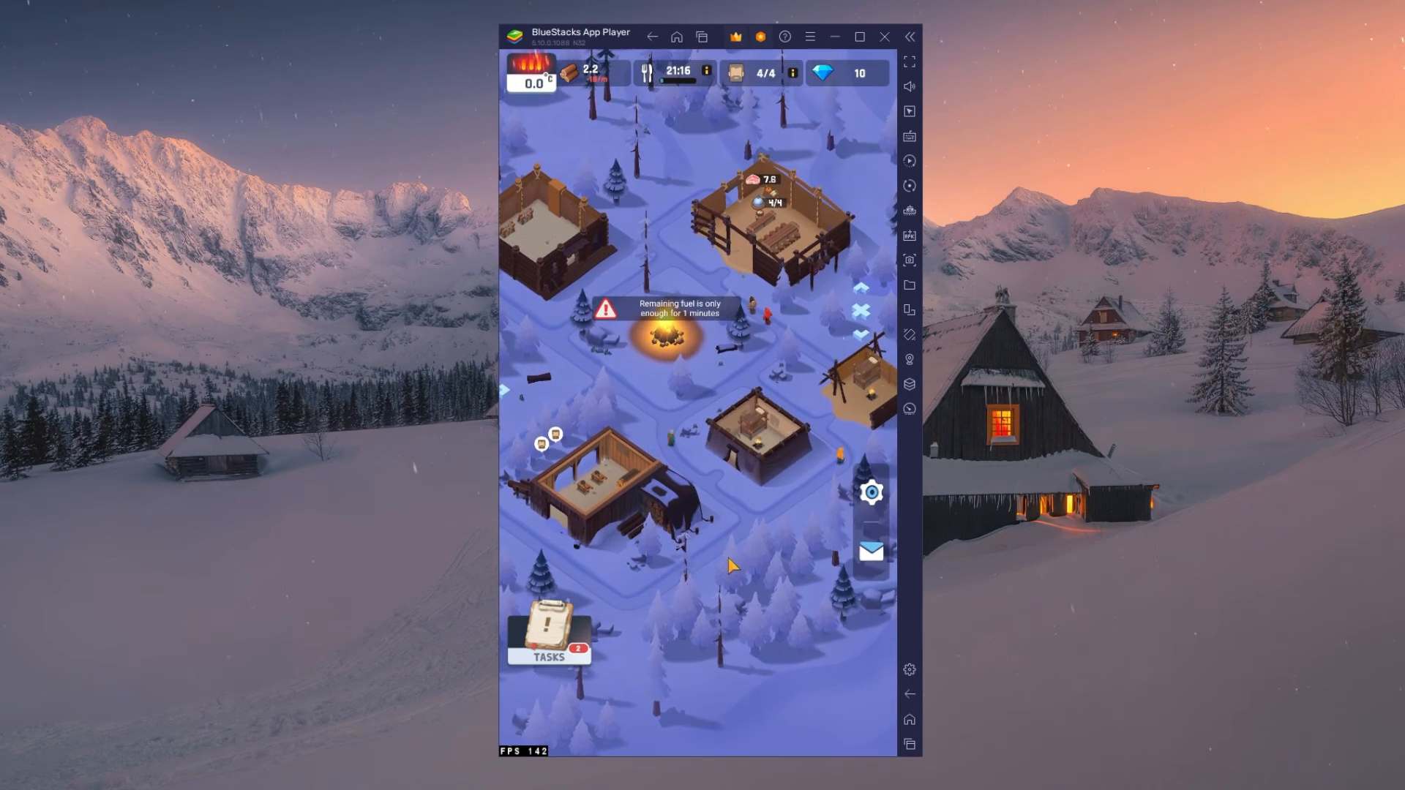
pyautogui.click(870, 492)
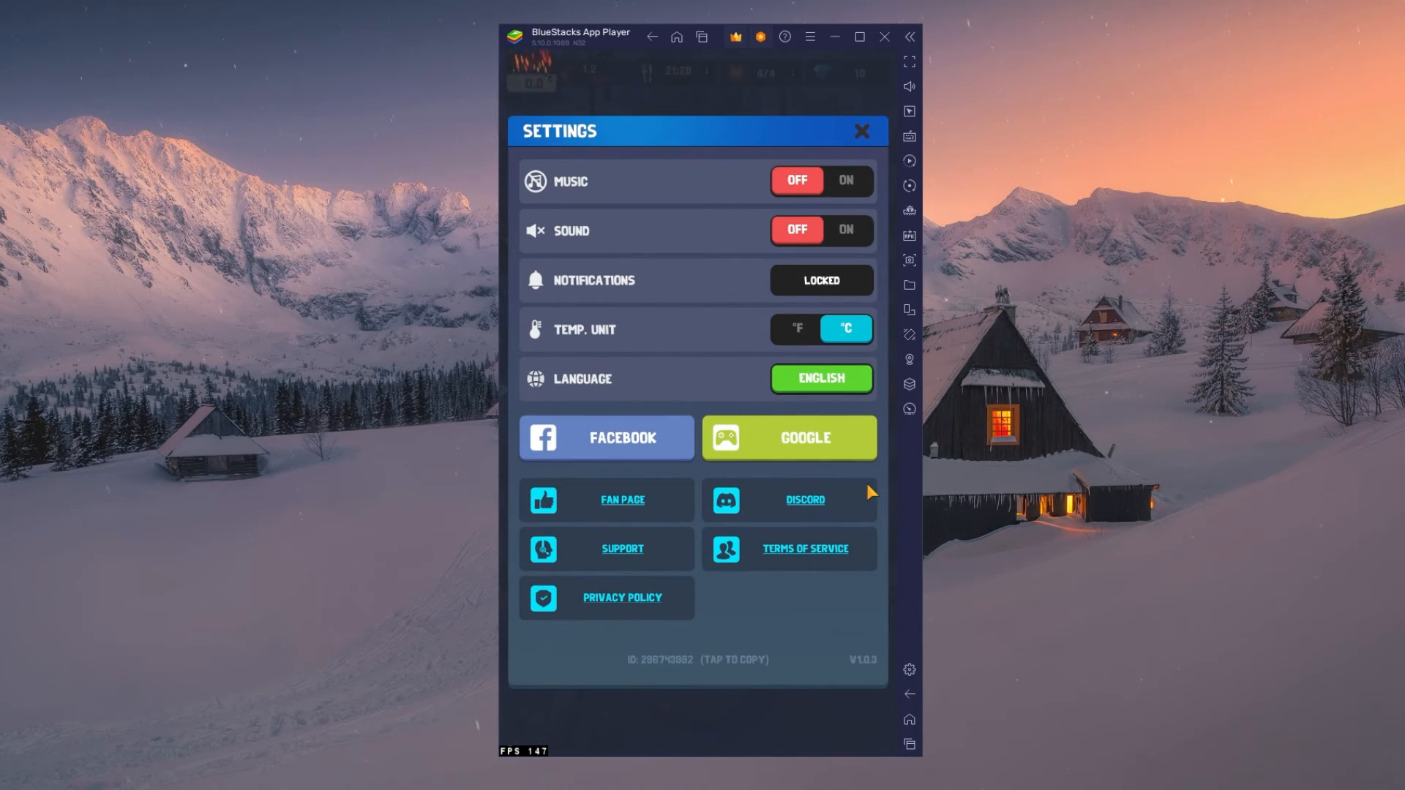
pyautogui.moveTo(783, 455)
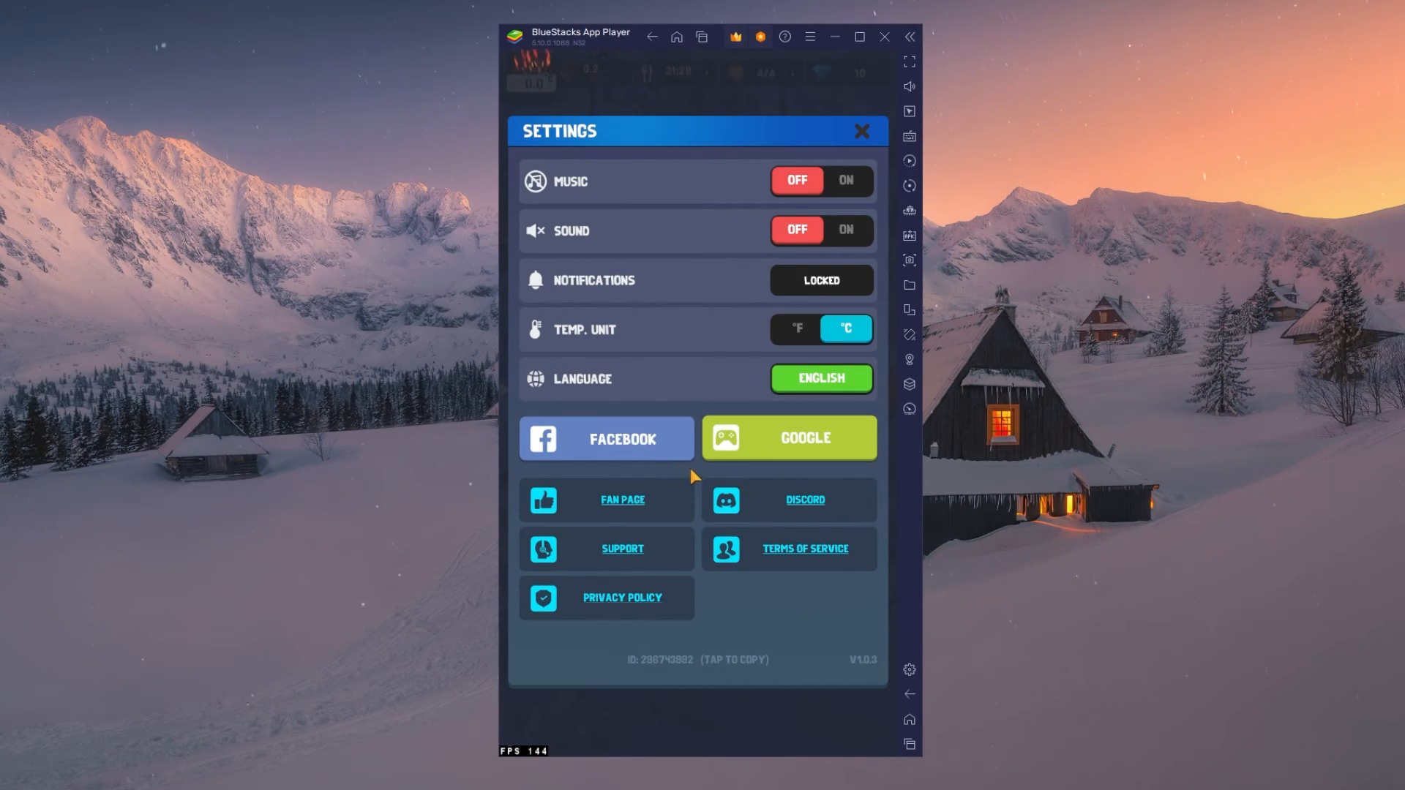
# Step: Switch the temperature unit to °F and back to °C, then close game settings
pyautogui.click(795, 328)
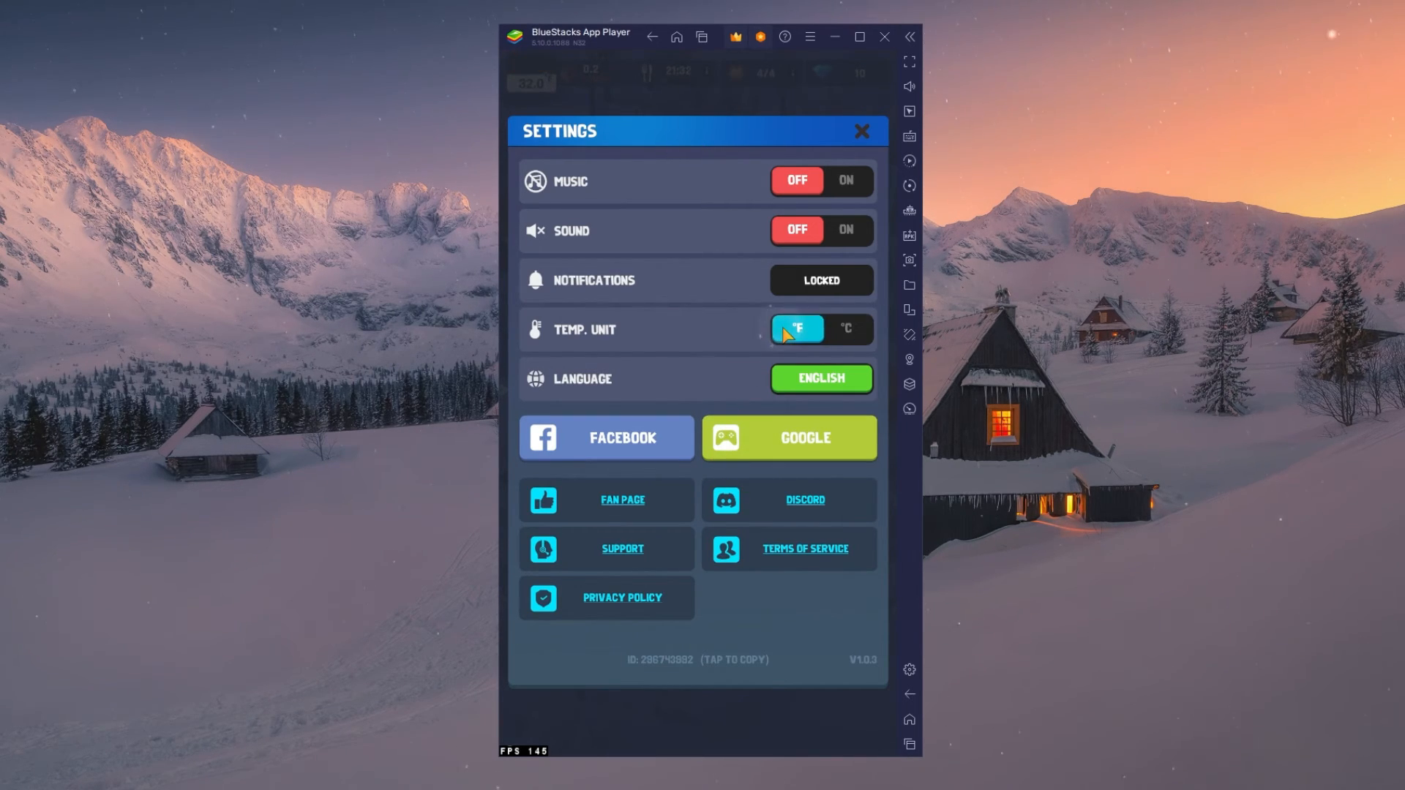
pyautogui.click(845, 329)
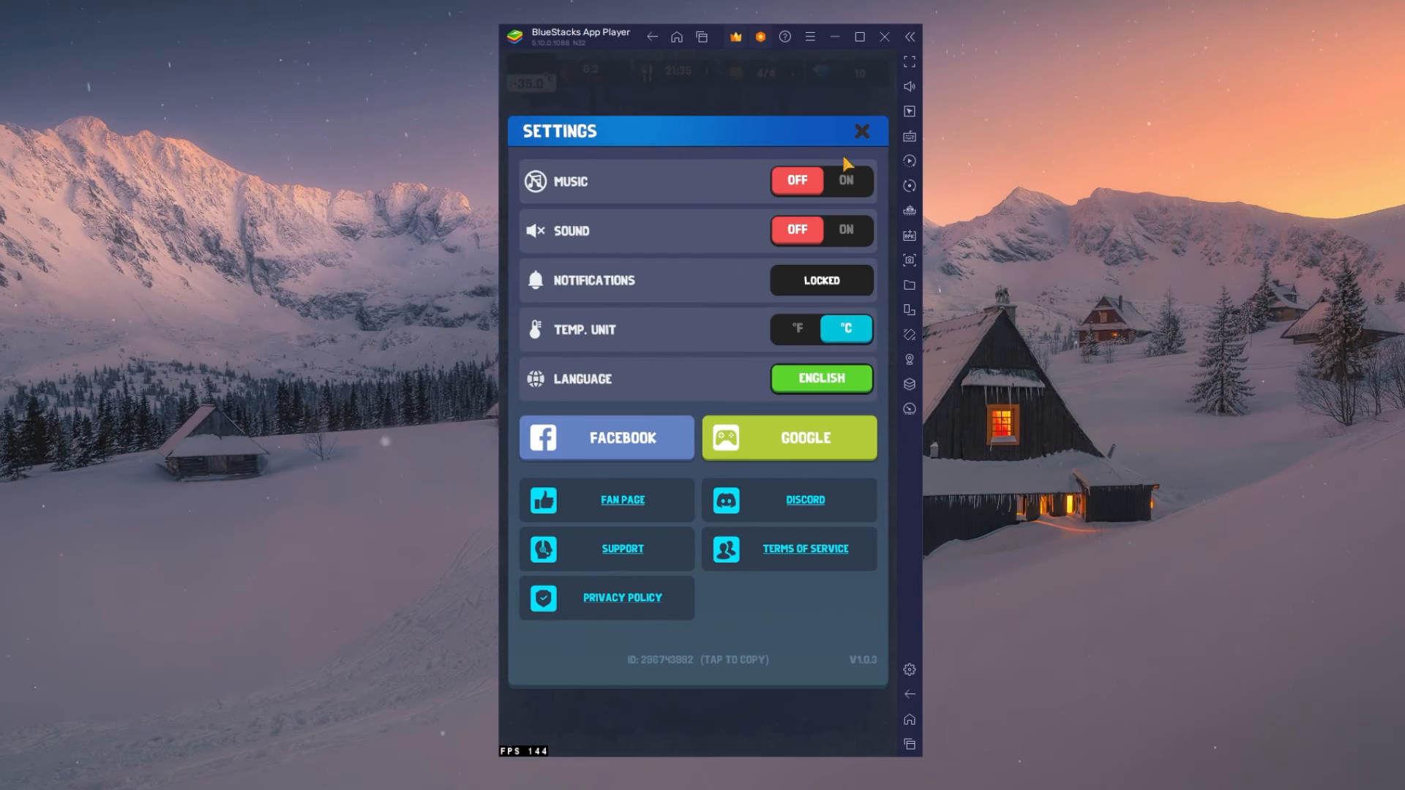
pyautogui.click(861, 131)
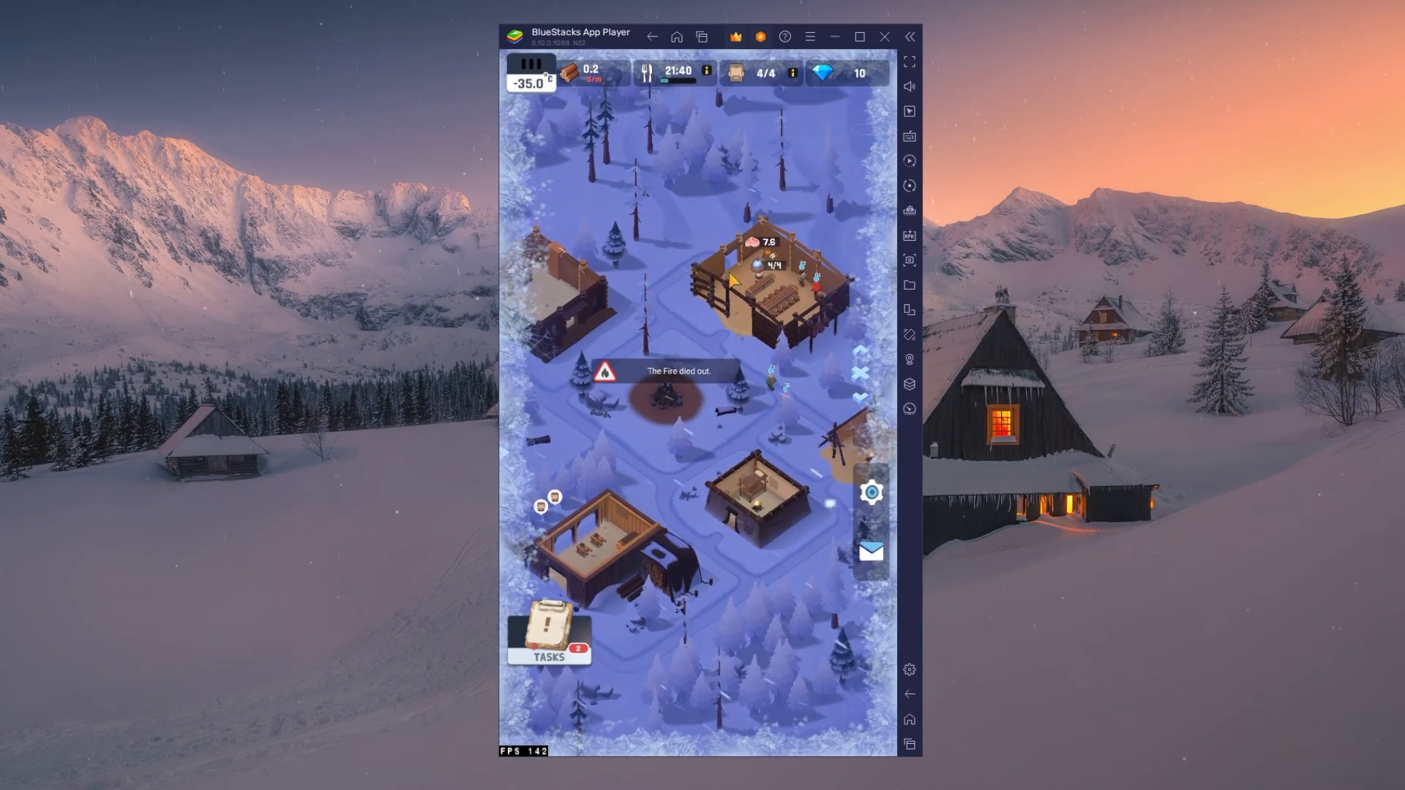